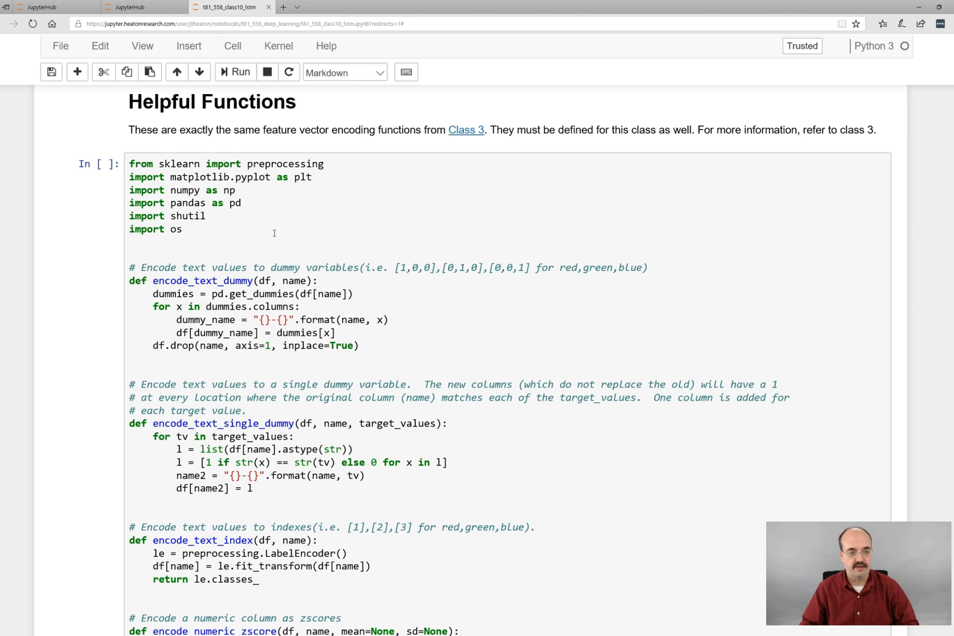
# Step: Scroll through the helper-functions cell until the recurrent-network data-structure section is visible
pyautogui.scroll(-3)
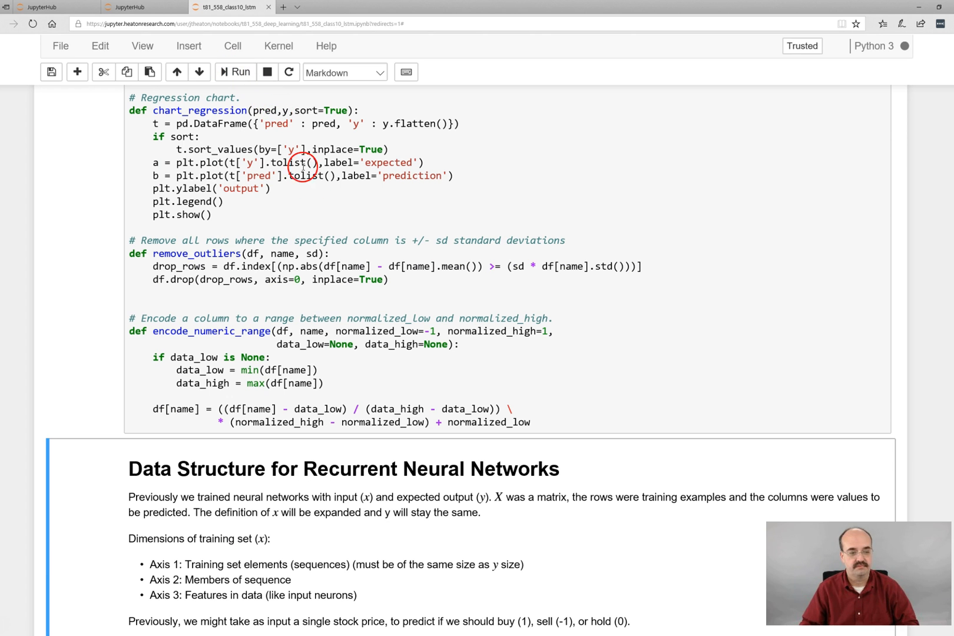
pyautogui.scroll(3)
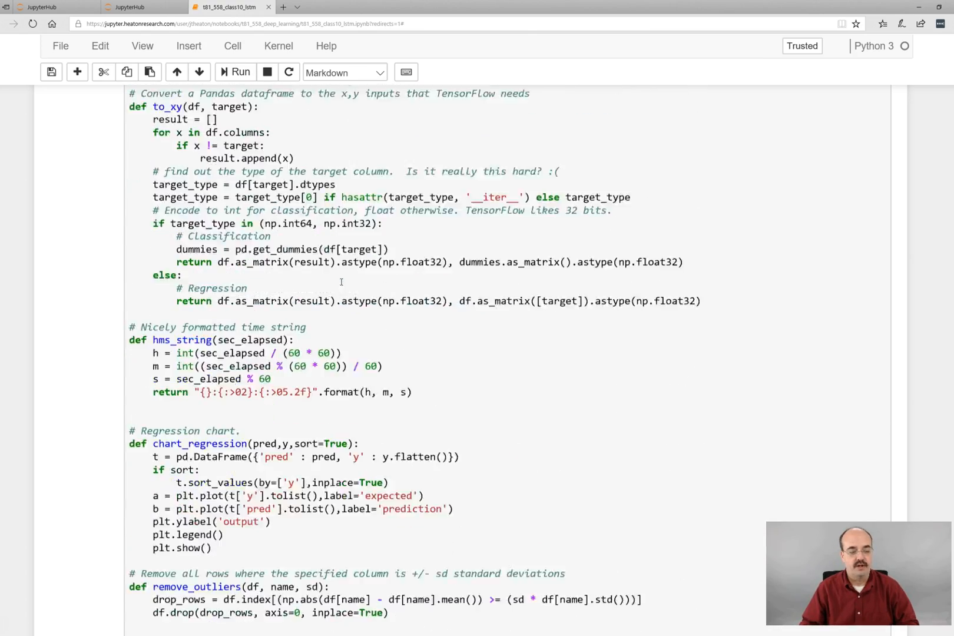
pyautogui.scroll(-3)
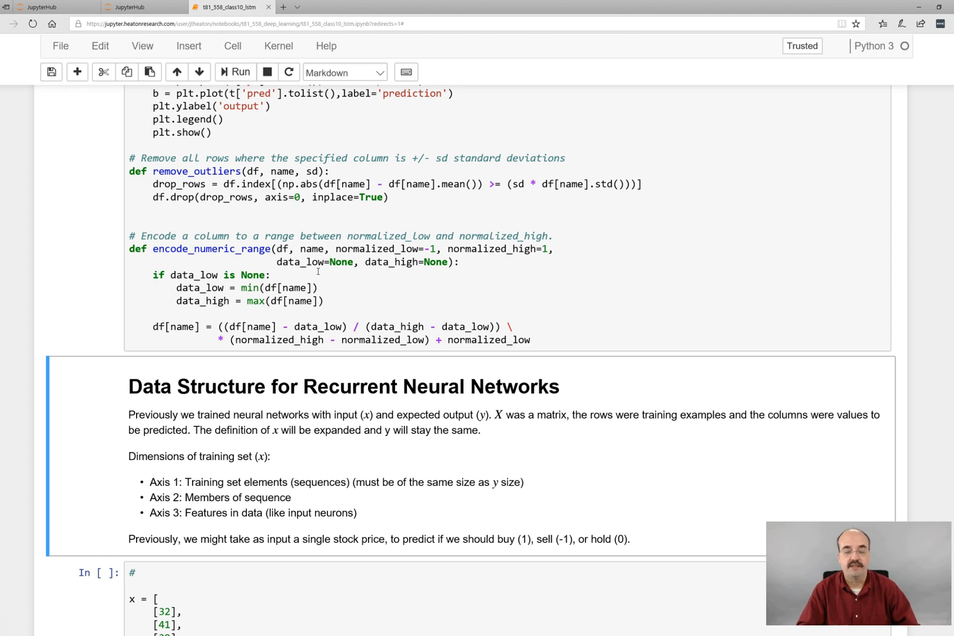
pyautogui.press('ctrl+s')
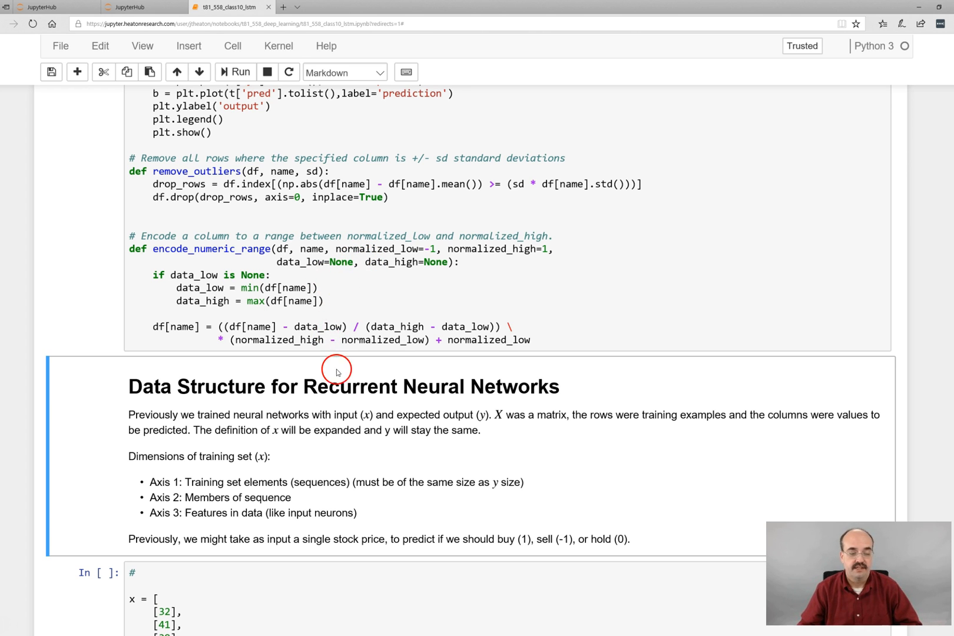
pyautogui.scroll(-3)
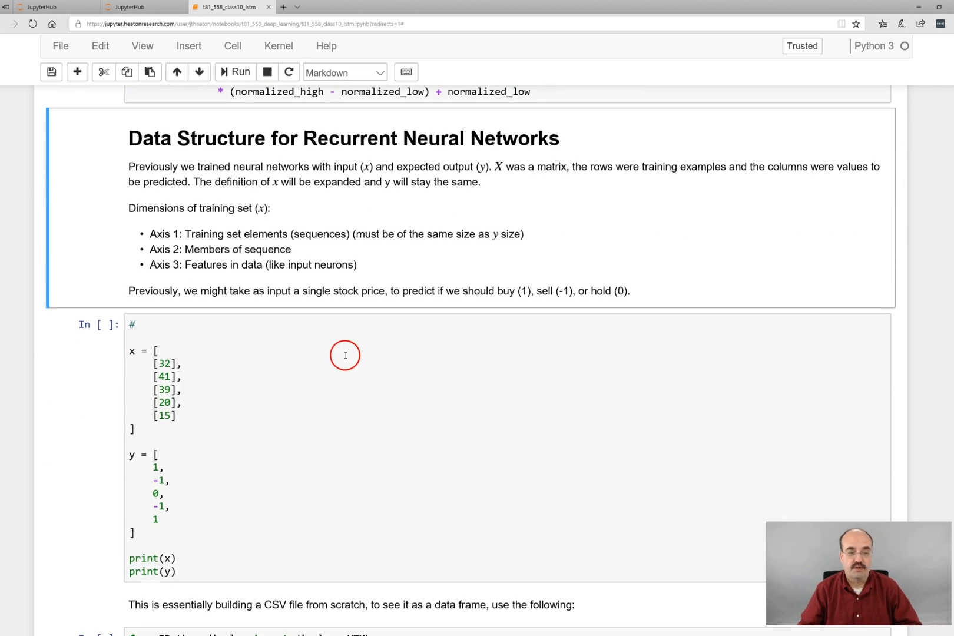
pyautogui.moveTo(345, 355)
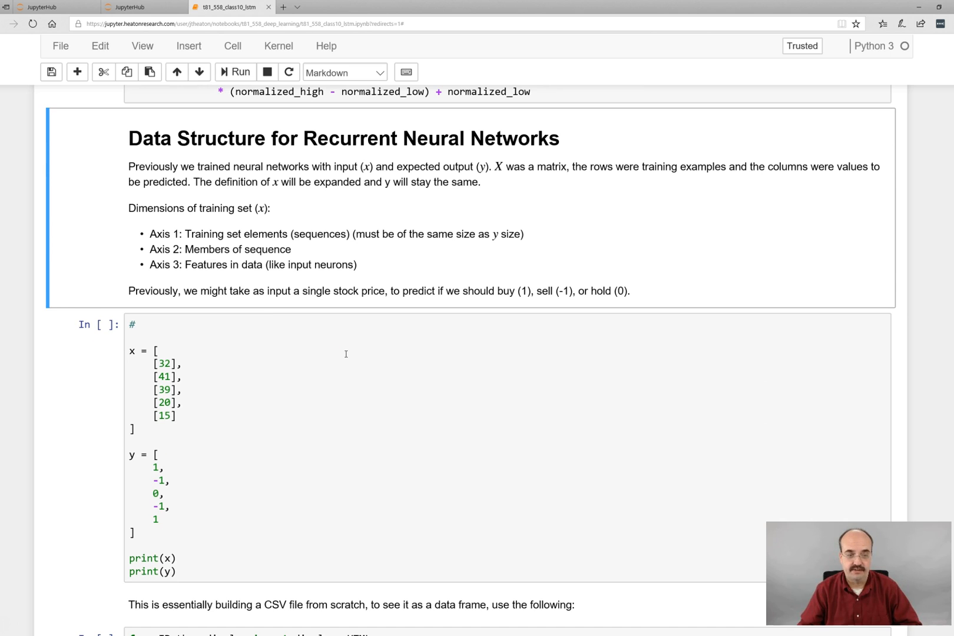
pyautogui.moveTo(395, 164)
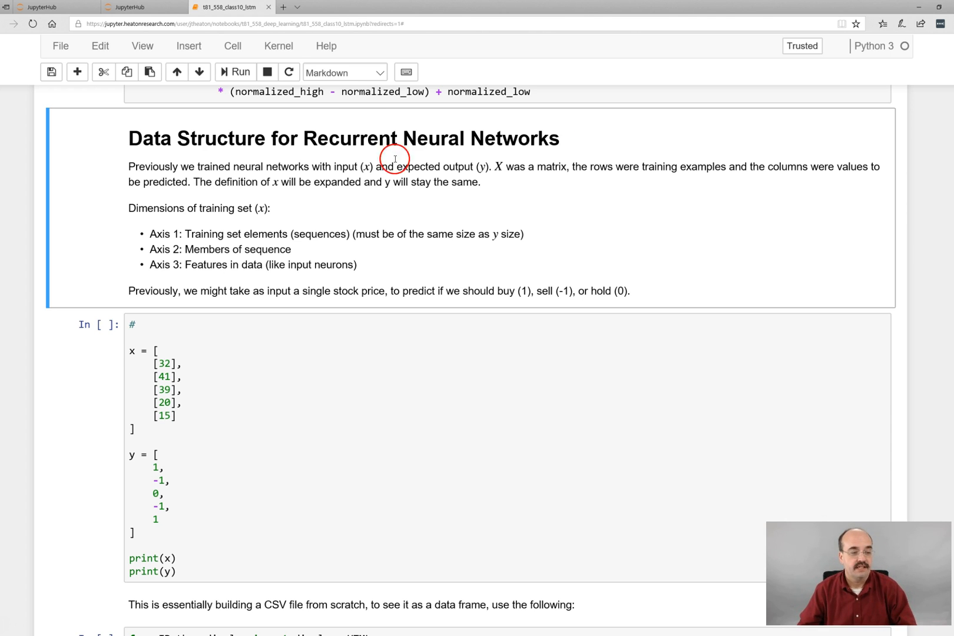
pyautogui.moveTo(139, 258)
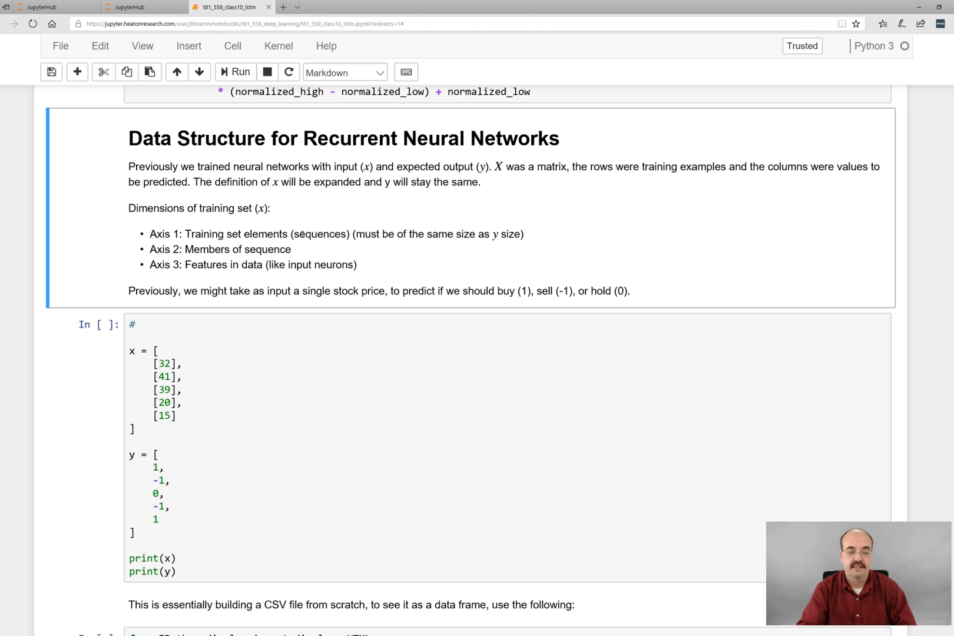
pyautogui.moveTo(155, 248)
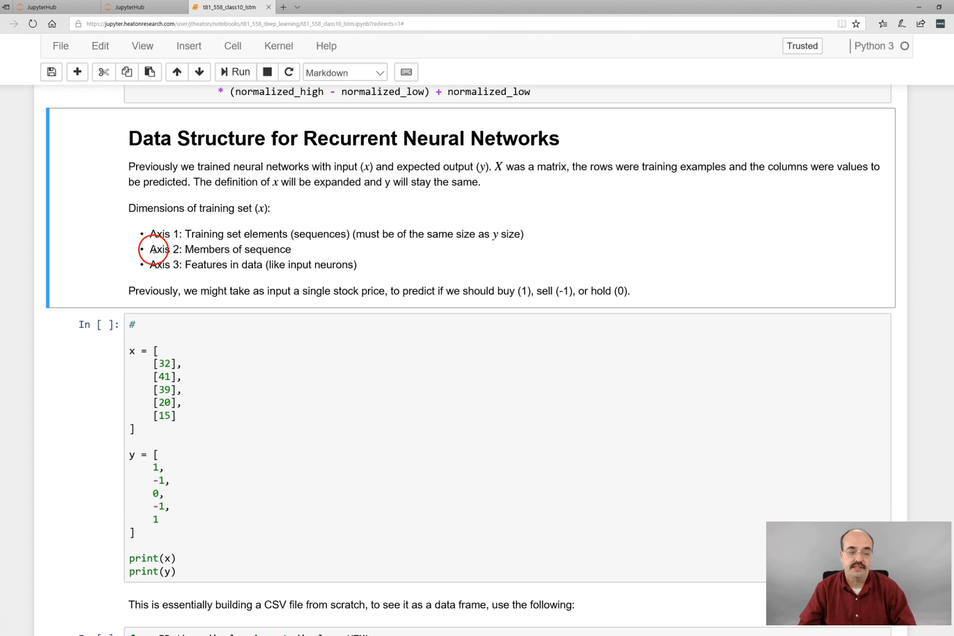
pyautogui.doubleClick(164, 249)
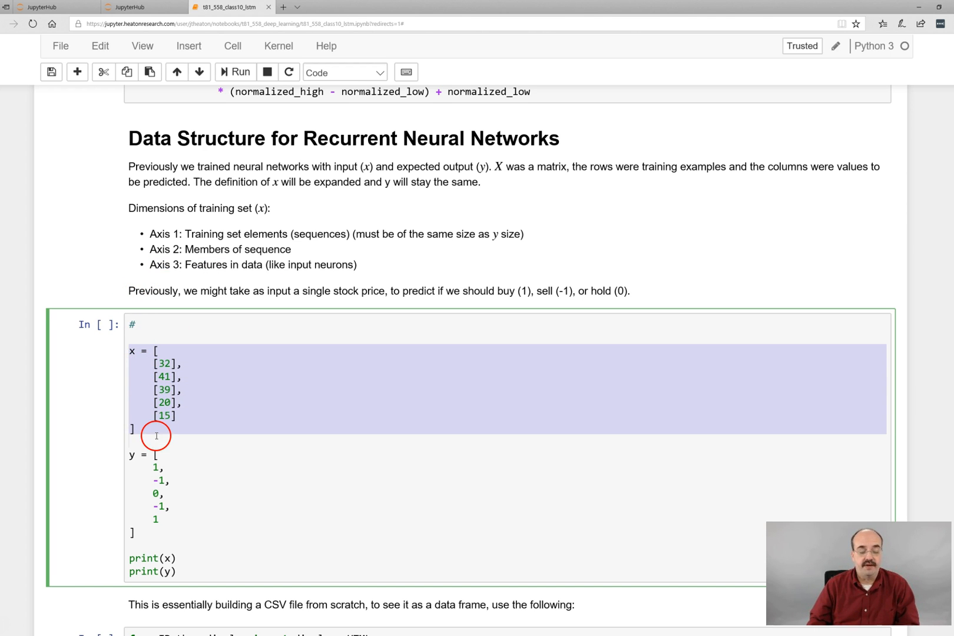
pyautogui.click(135, 416)
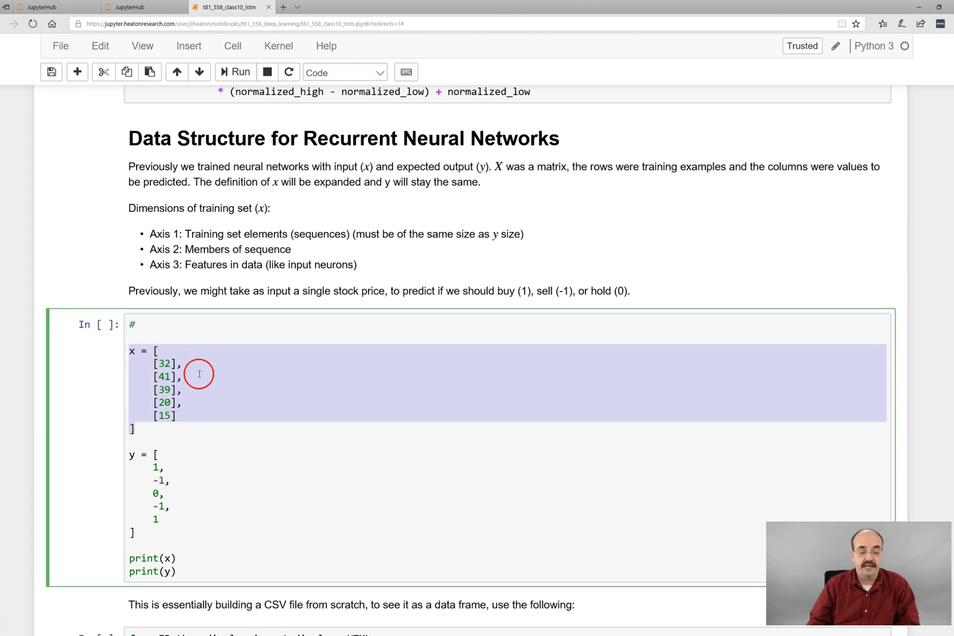
pyautogui.moveTo(258, 374)
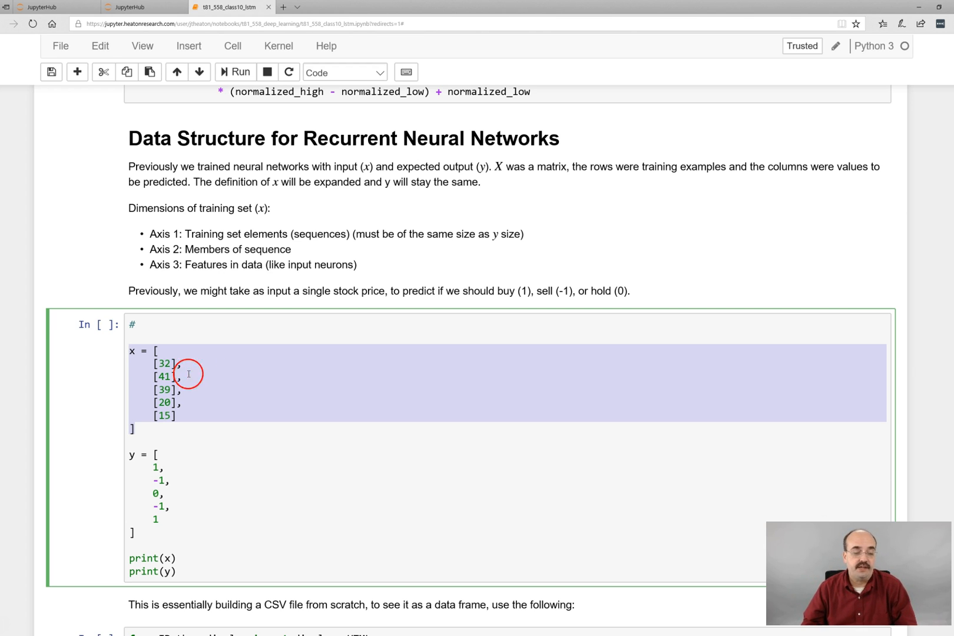
pyautogui.click(153, 351)
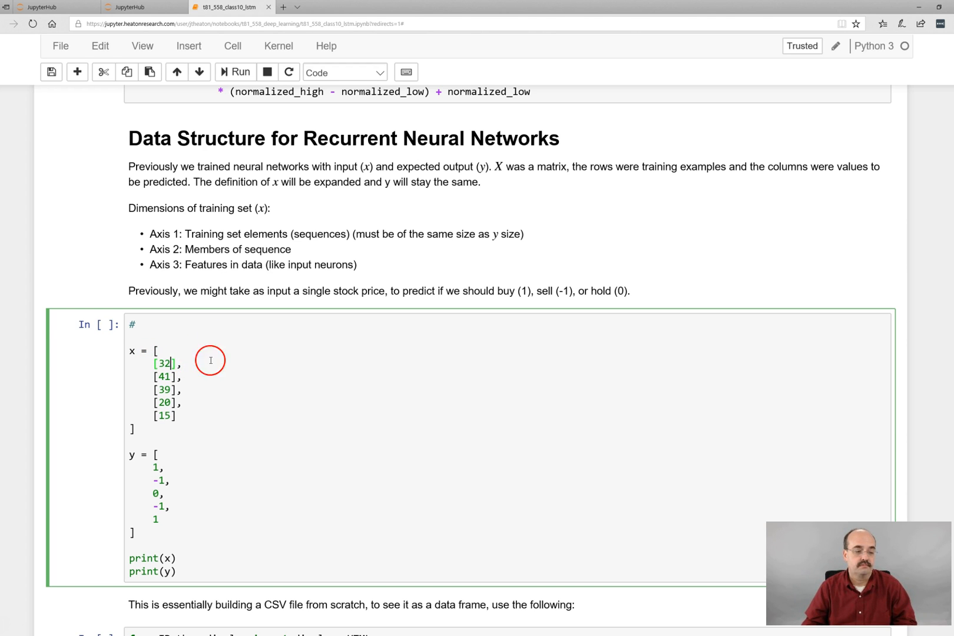
pyautogui.moveTo(4, 626)
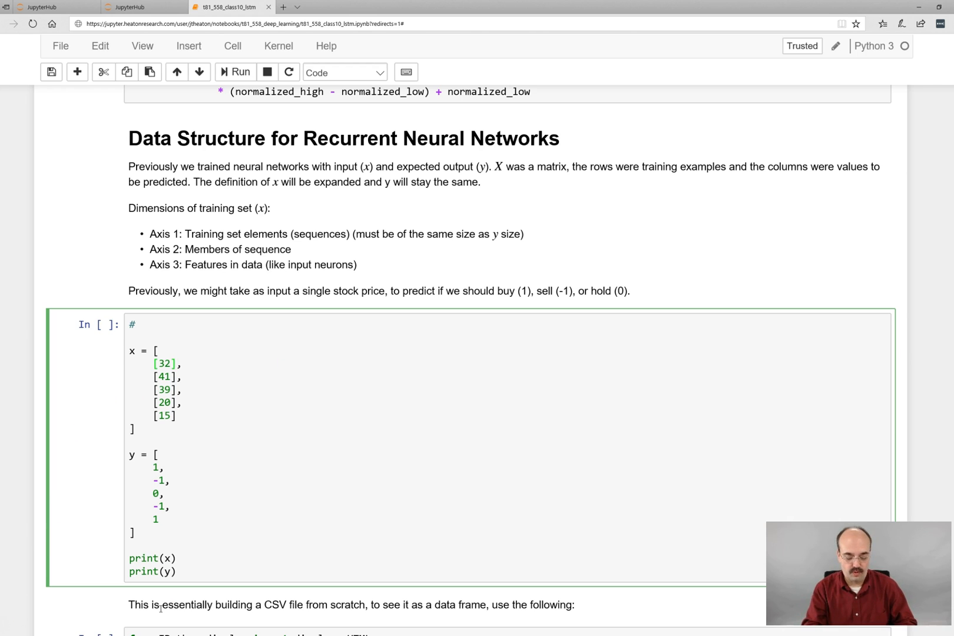
pyautogui.write(',1000')
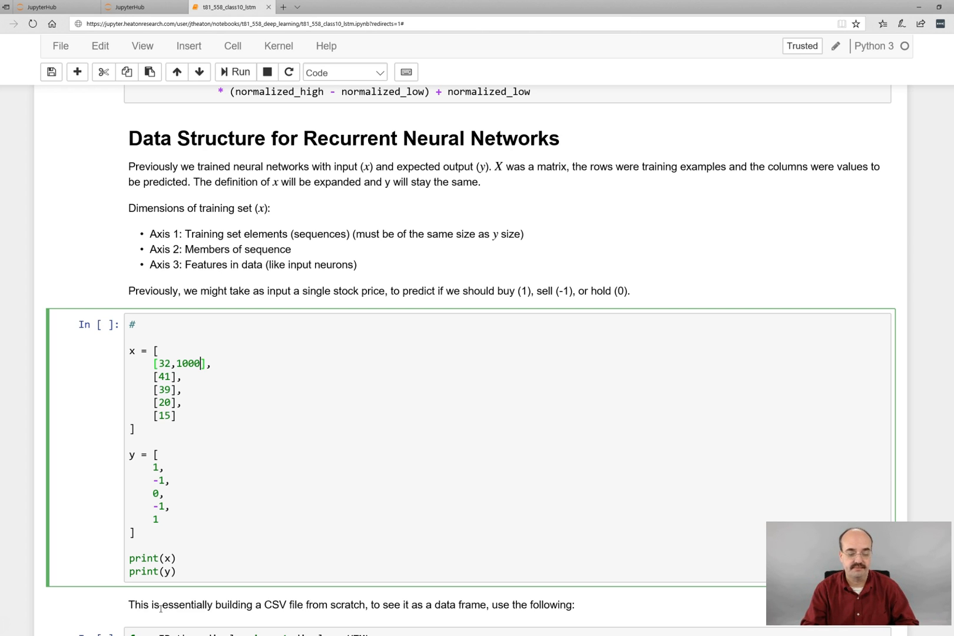
pyautogui.press('Backspace')
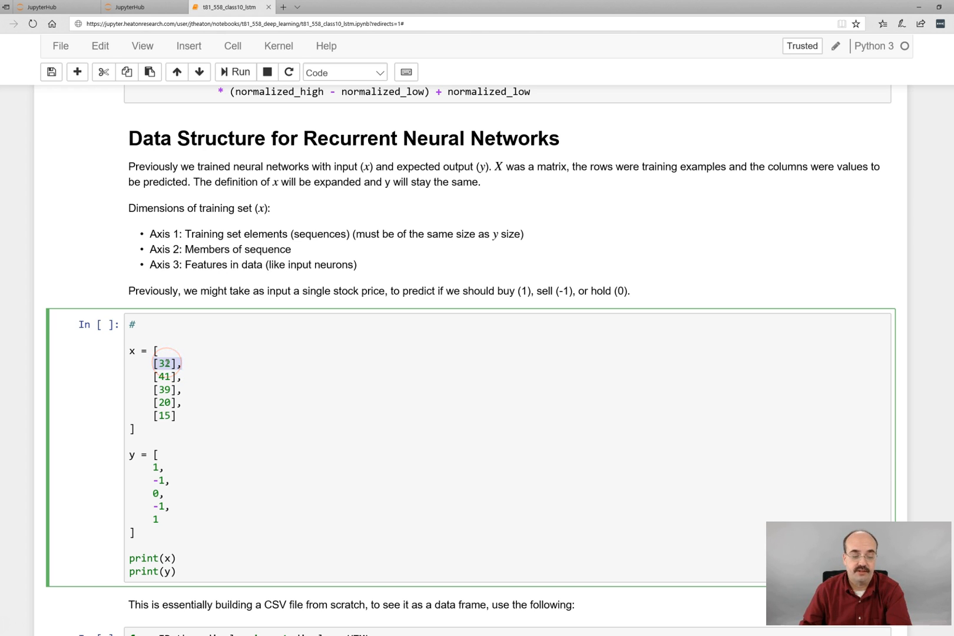
pyautogui.moveTo(166, 376)
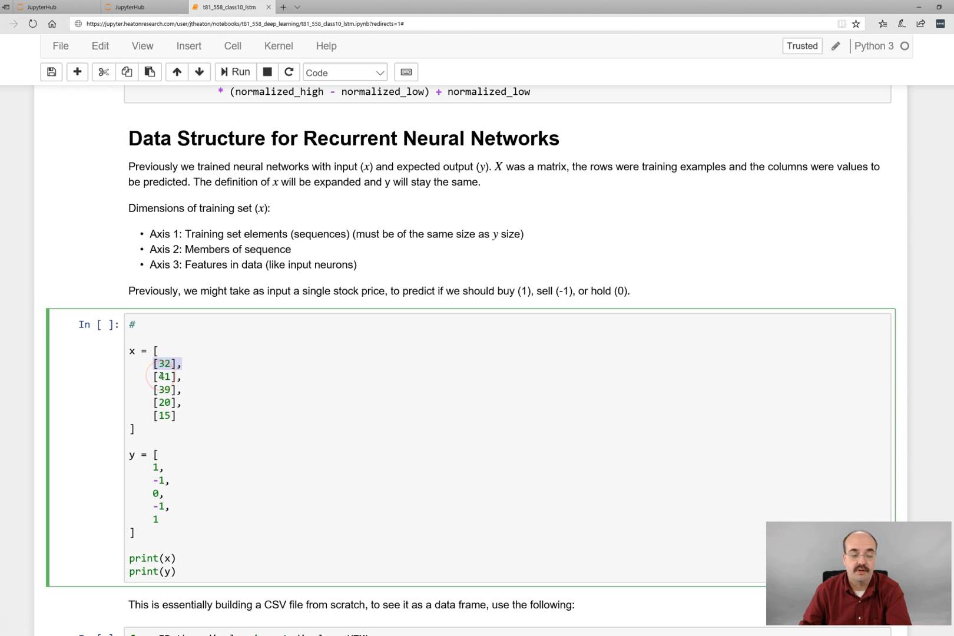
pyautogui.moveTo(226, 374)
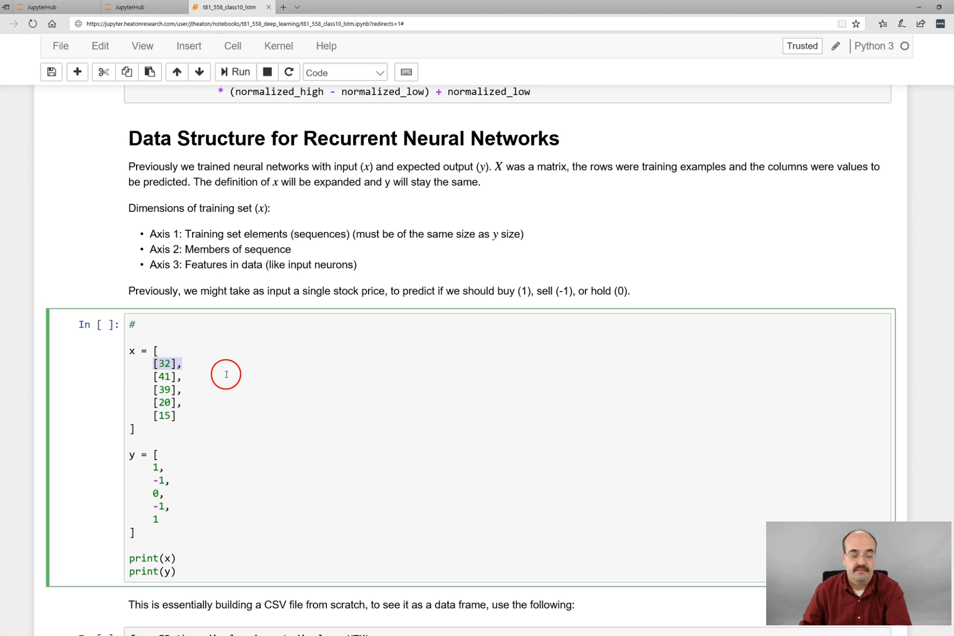
pyautogui.moveTo(163, 390)
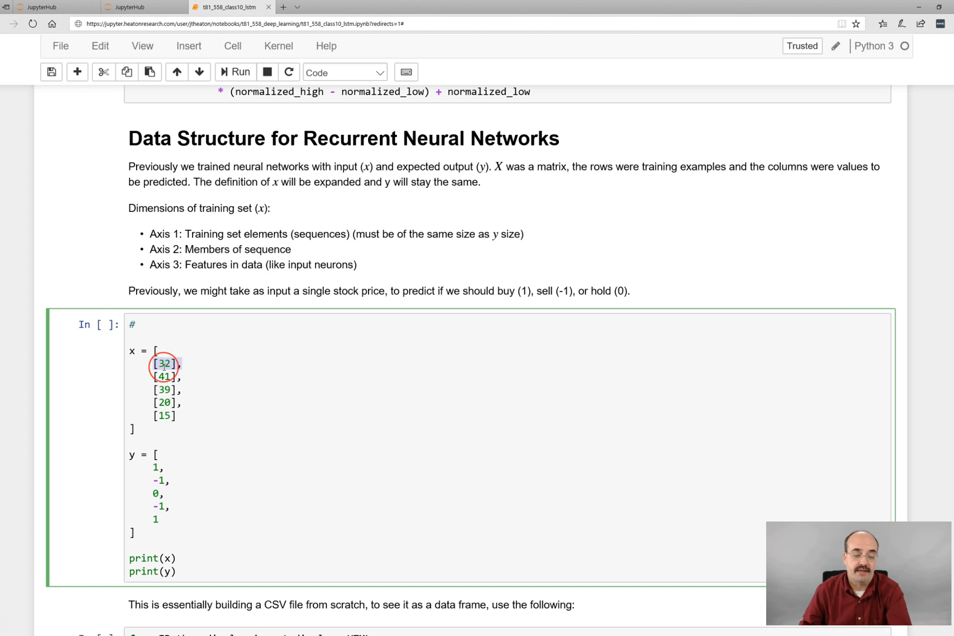
pyautogui.moveTo(163, 405)
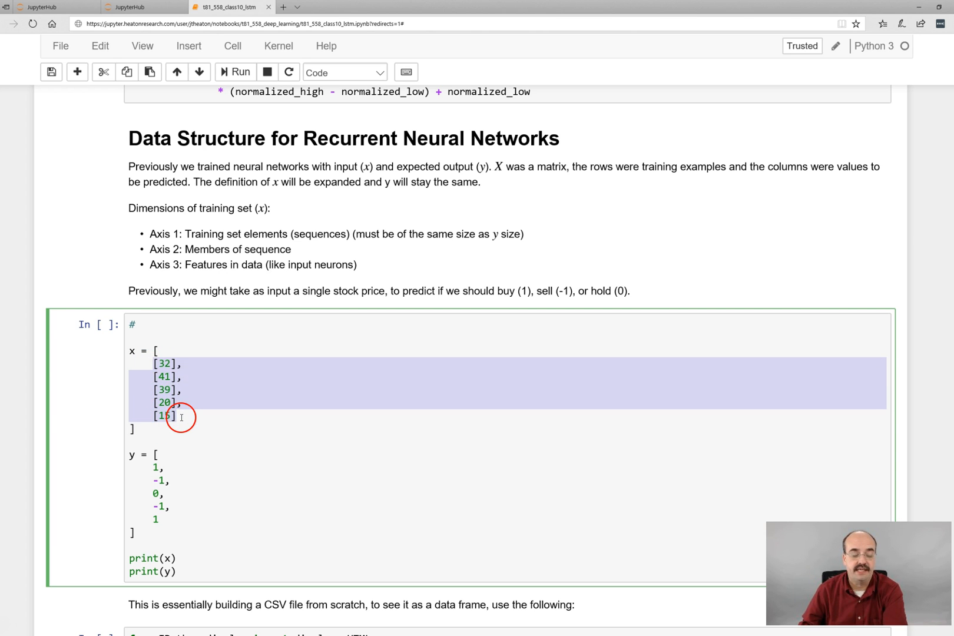
pyautogui.moveTo(387, 434)
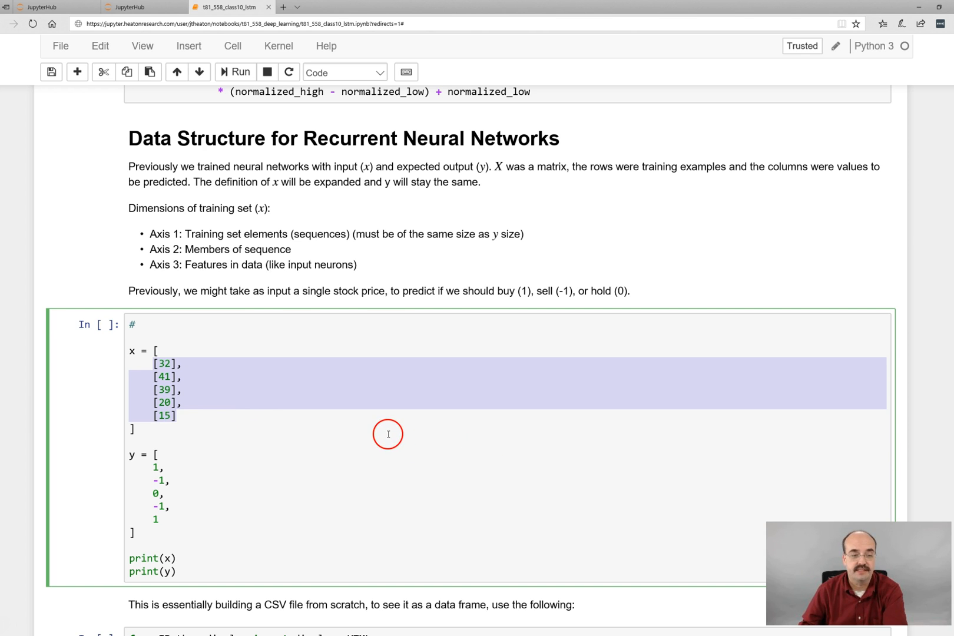
pyautogui.moveTo(155, 351)
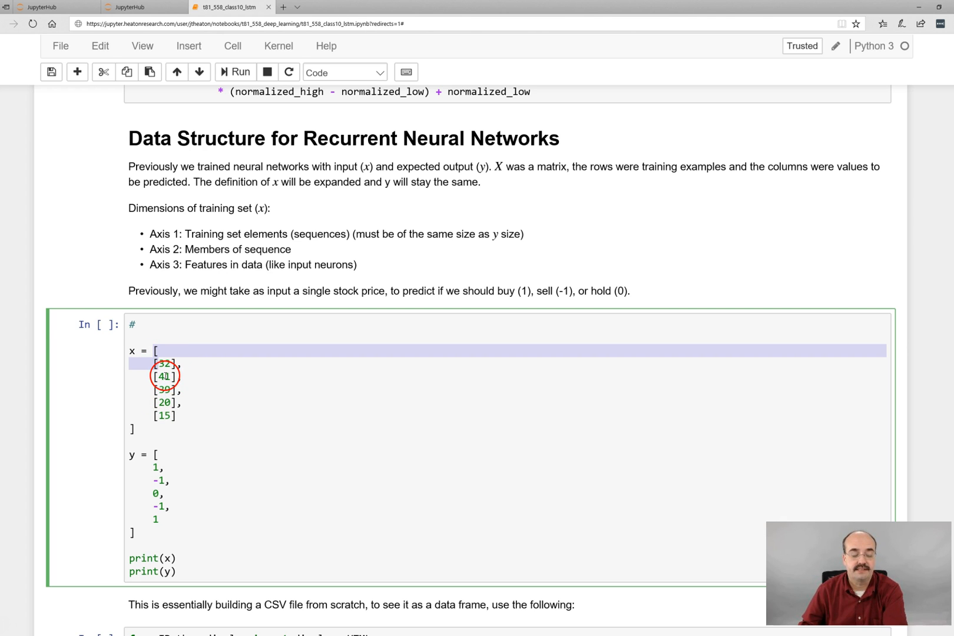
pyautogui.moveTo(226, 372)
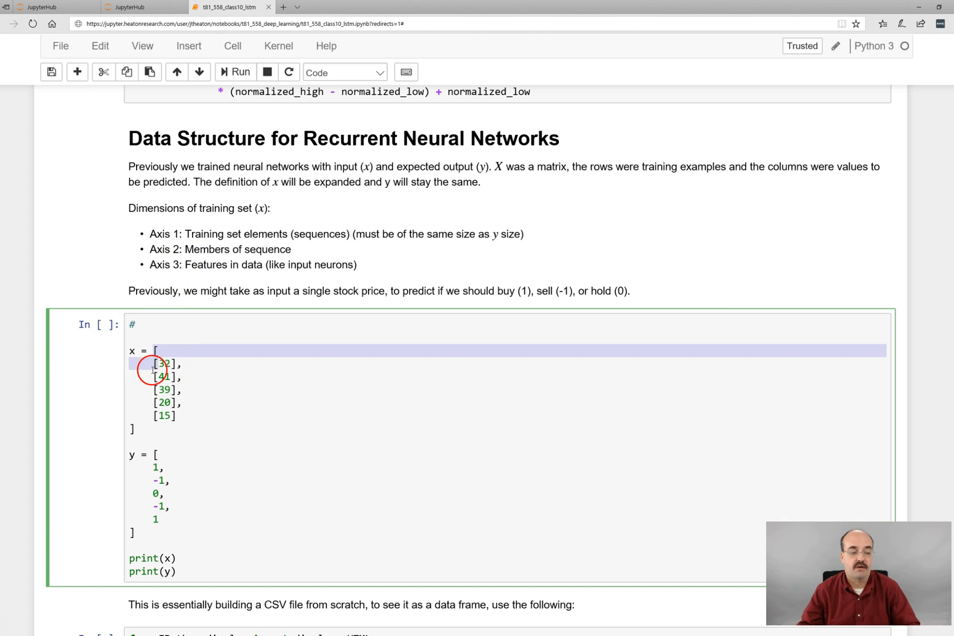
pyautogui.moveTo(192, 422)
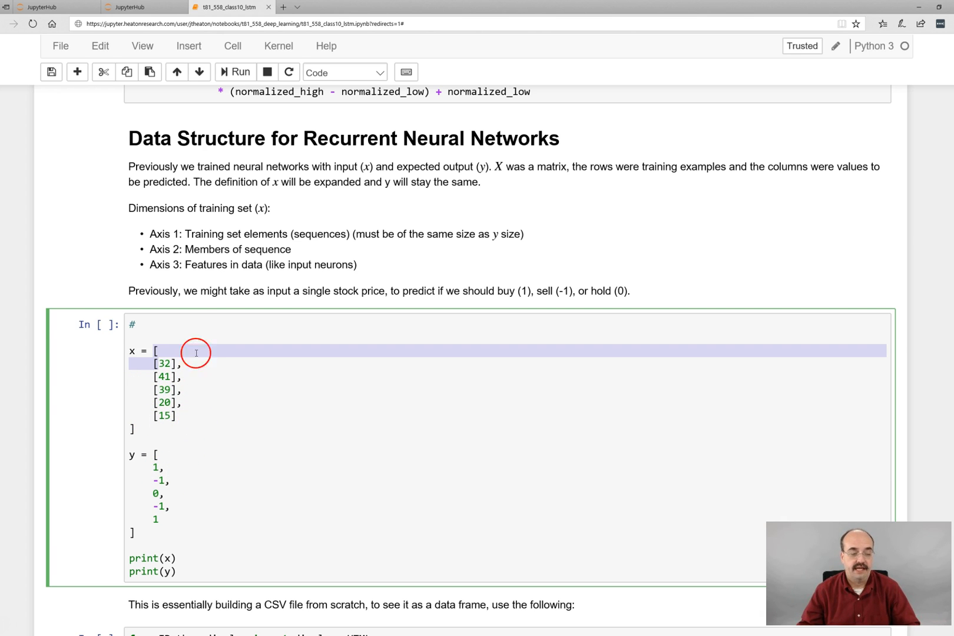
pyautogui.moveTo(200, 239)
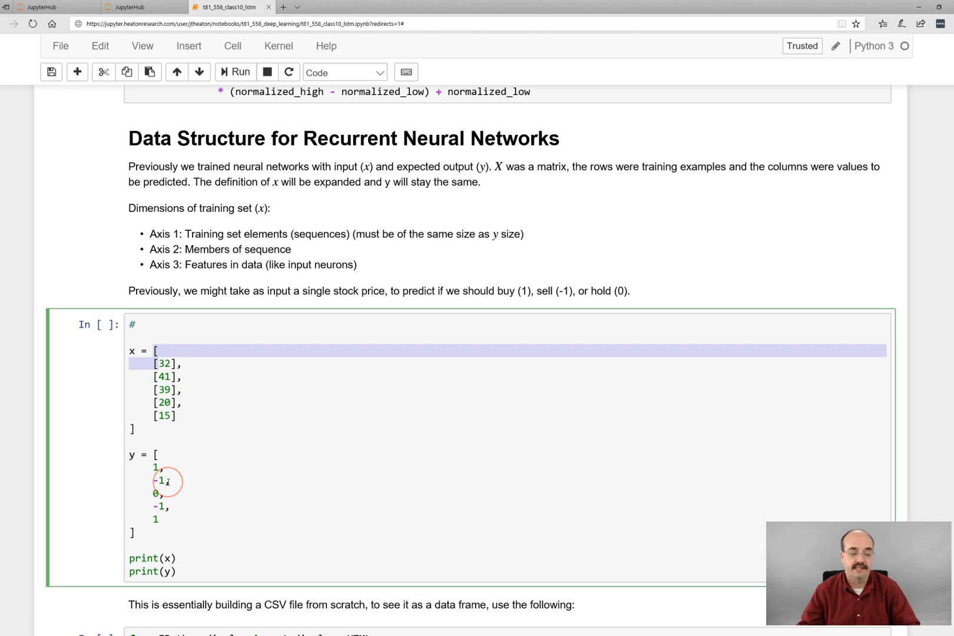
pyautogui.moveTo(234, 410)
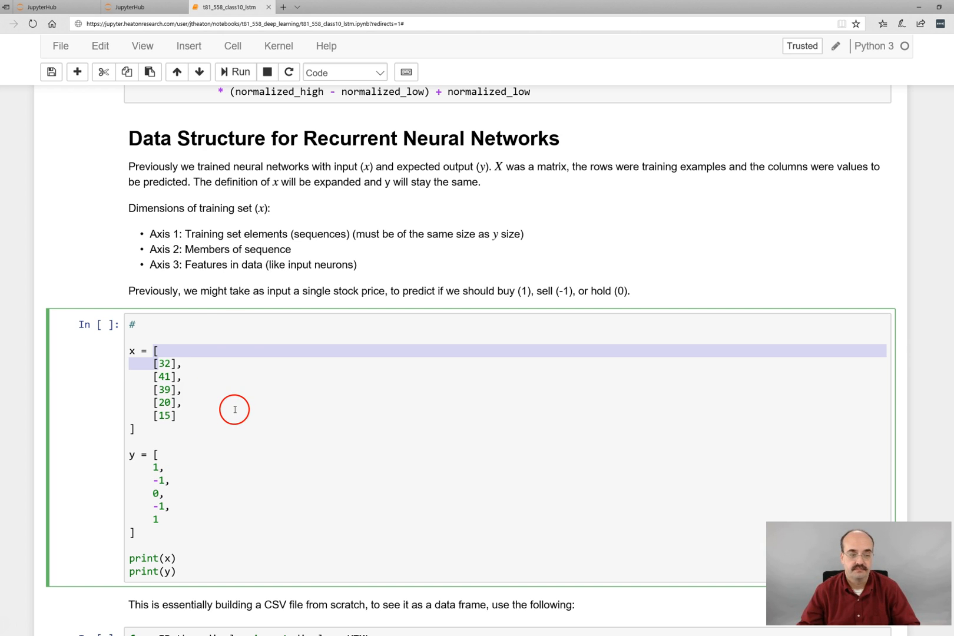
pyautogui.moveTo(174, 267)
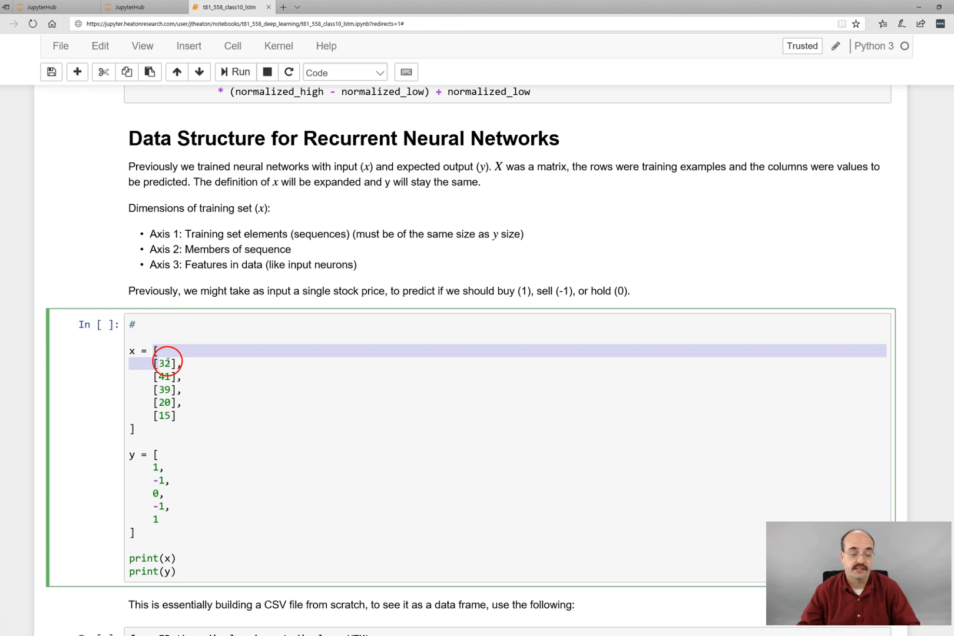
pyautogui.moveTo(223, 367)
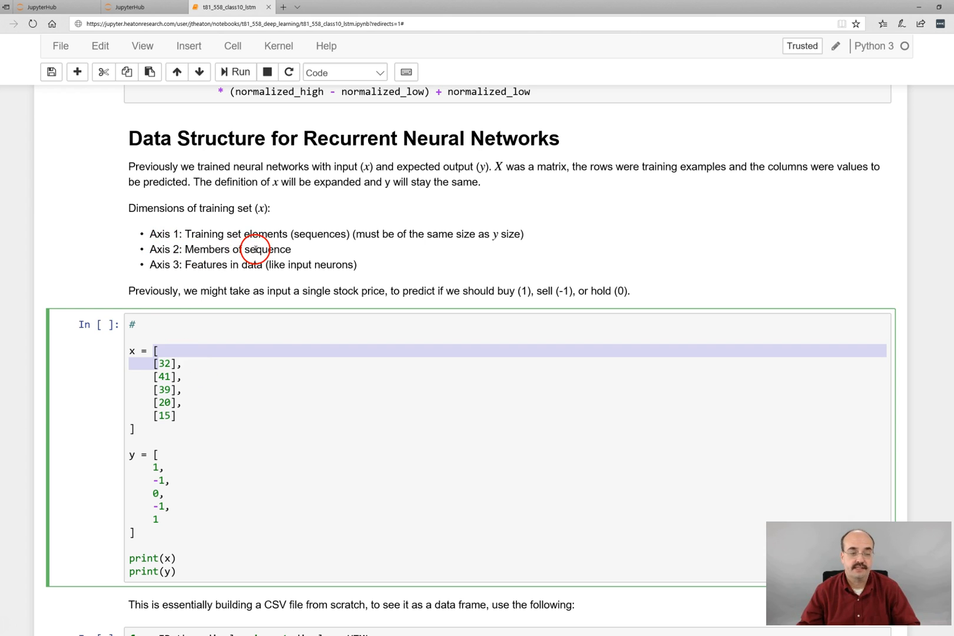
pyautogui.moveTo(368, 448)
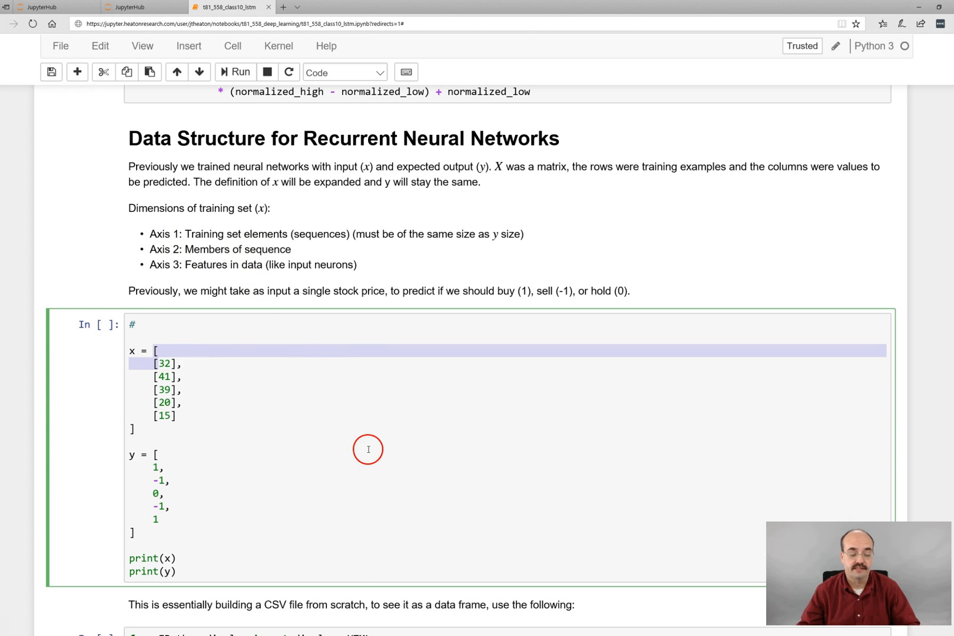
# Step: Run the price-list and label cells, printing x and y and displaying them as a two-column pandas DataFrame
pyautogui.scroll(-3)
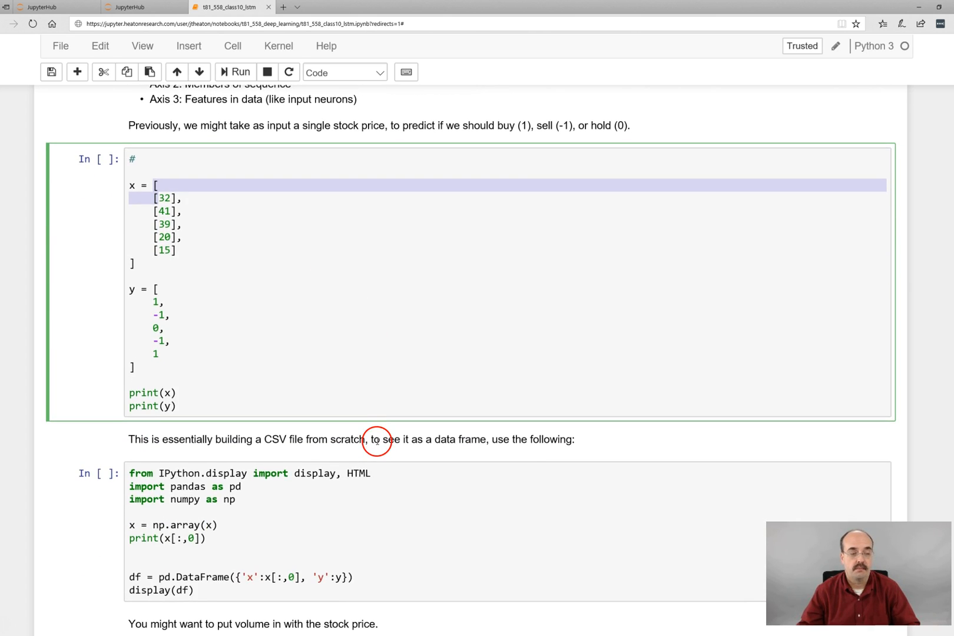
pyautogui.scroll(3)
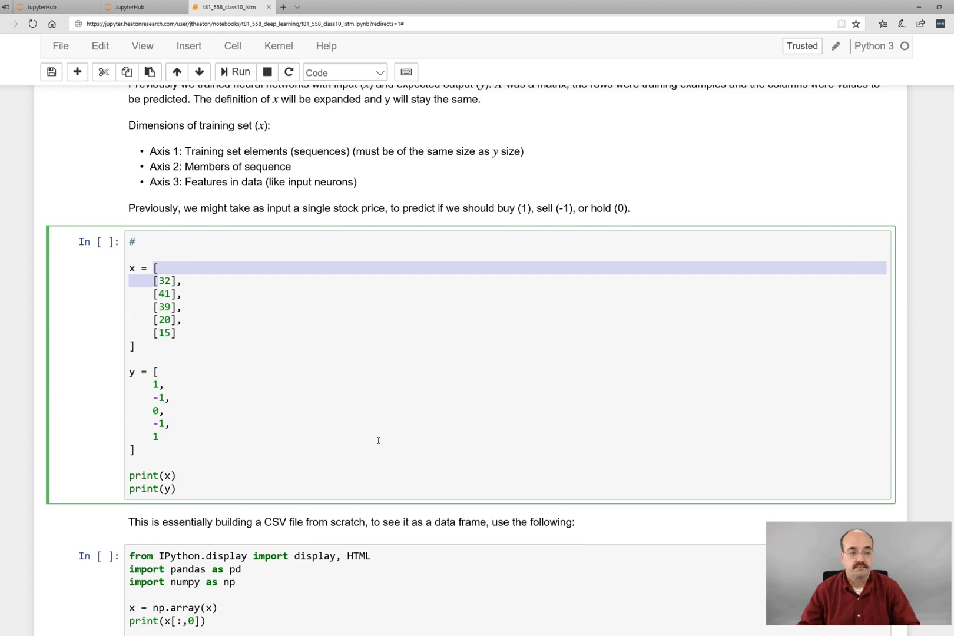
pyautogui.click(234, 72)
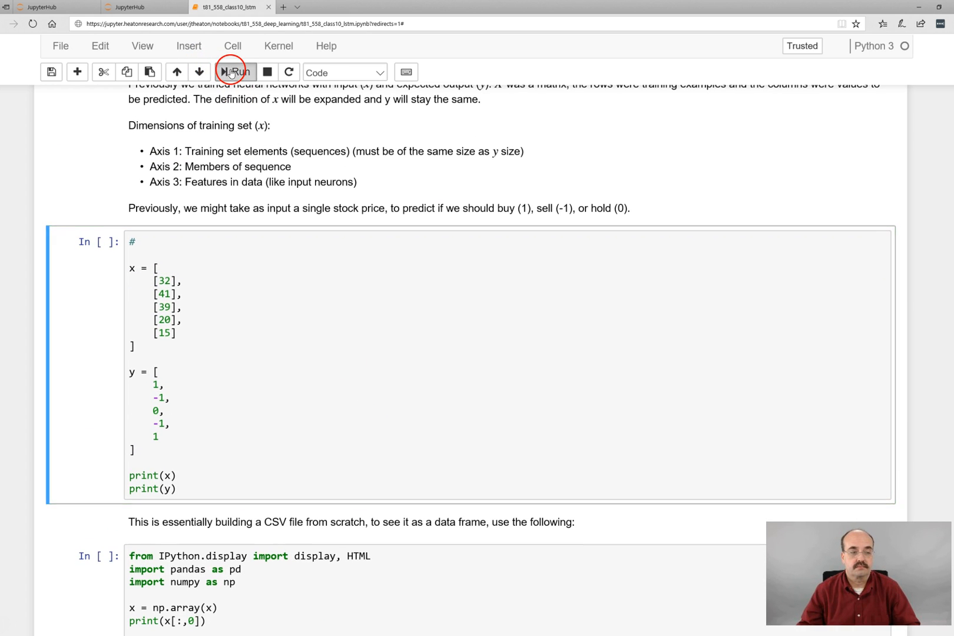
pyautogui.click(235, 71)
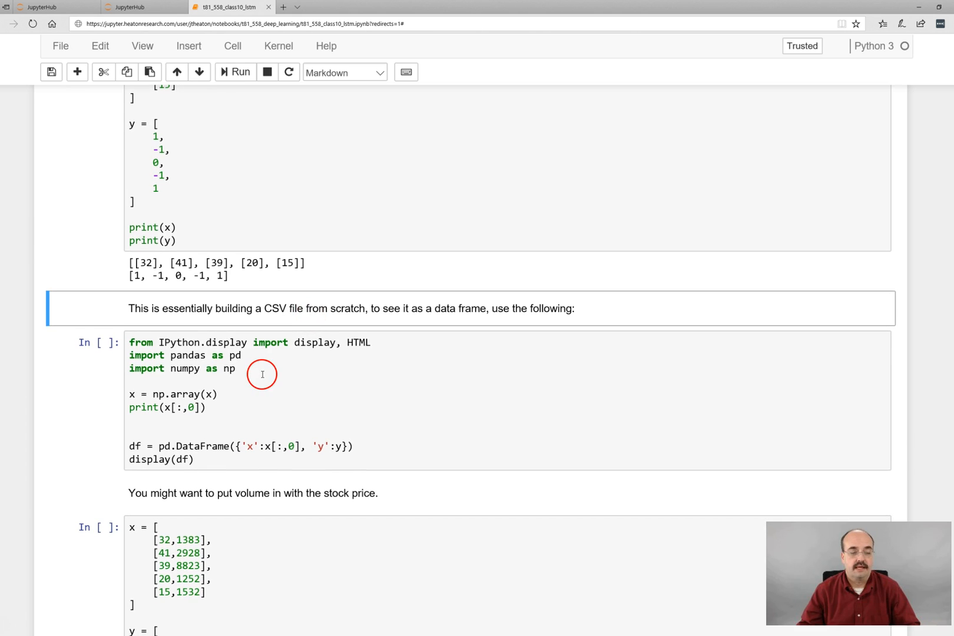
pyautogui.click(239, 72)
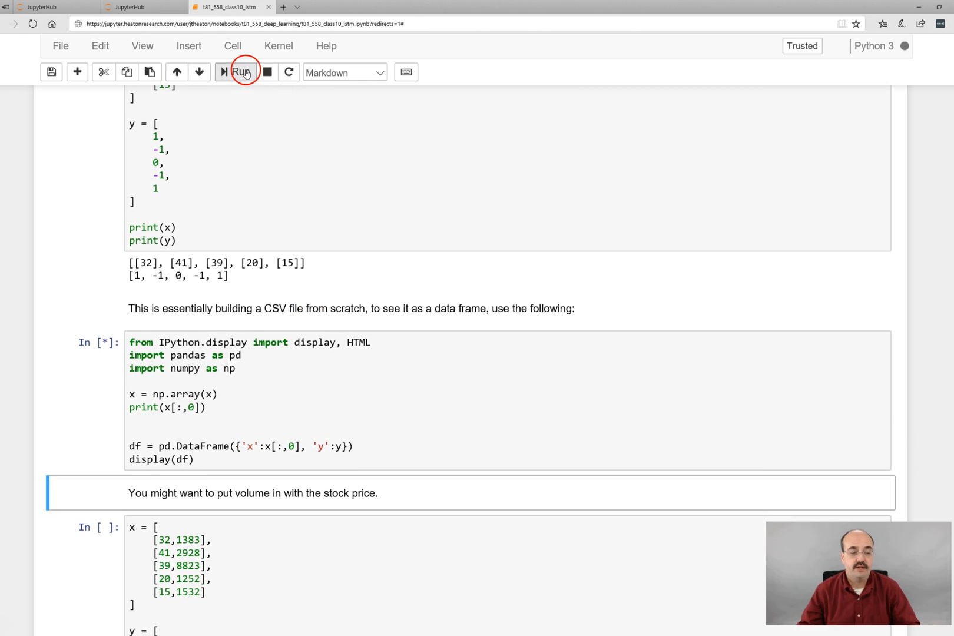
pyautogui.click(238, 71)
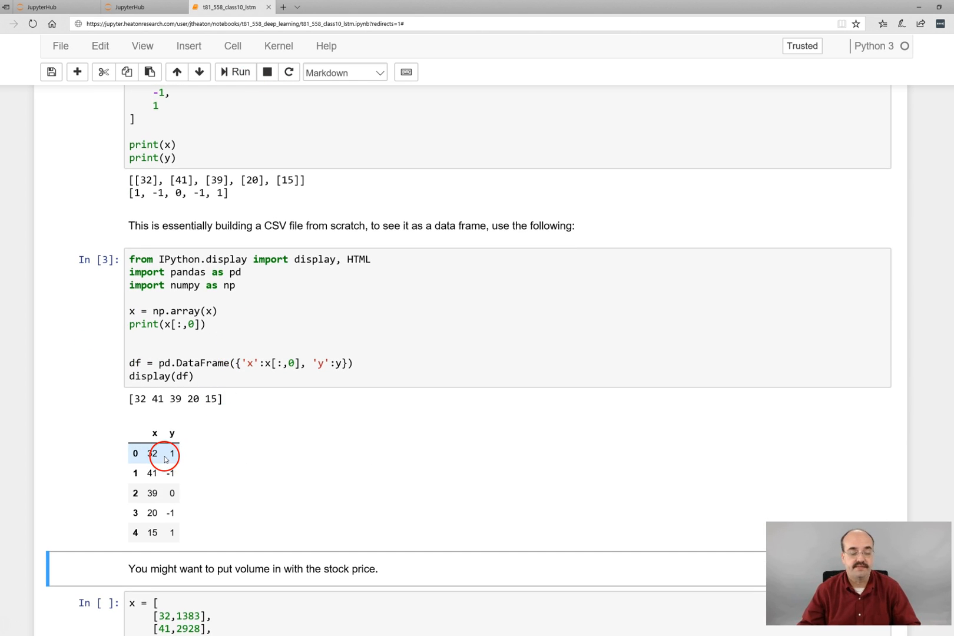
pyautogui.moveTo(151, 452)
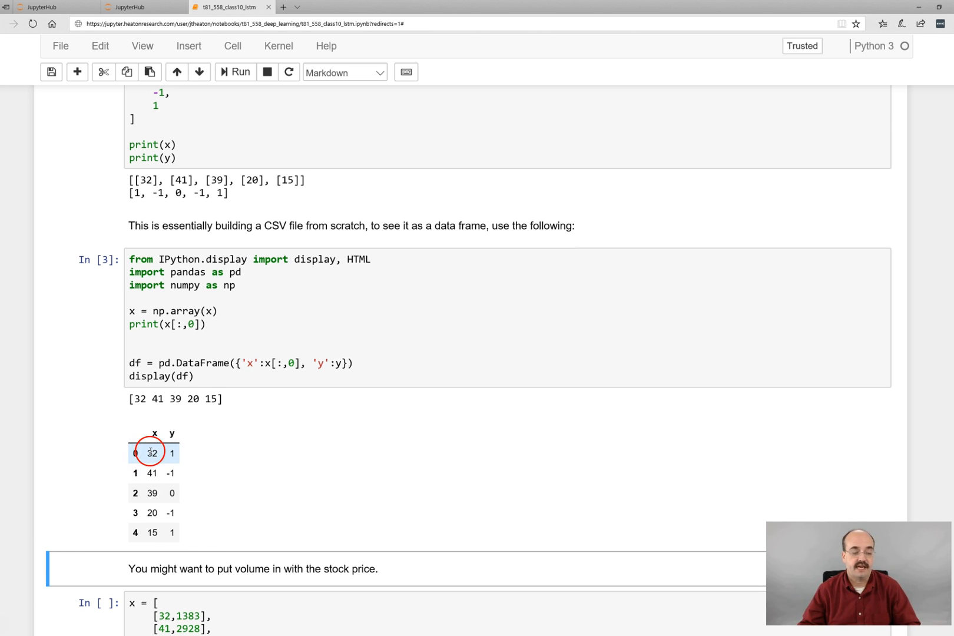
pyautogui.moveTo(153, 473)
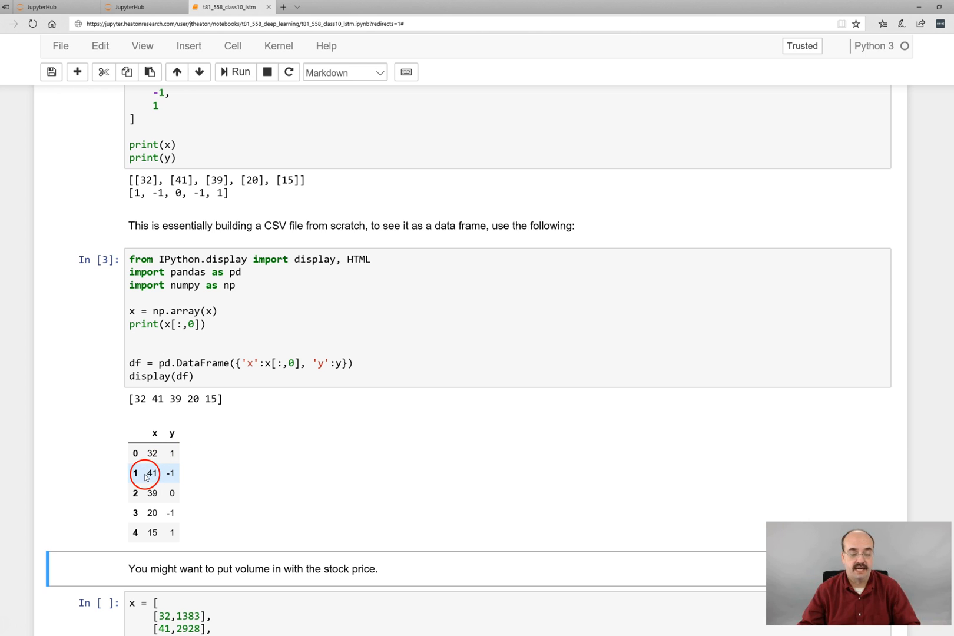
pyautogui.moveTo(179, 467)
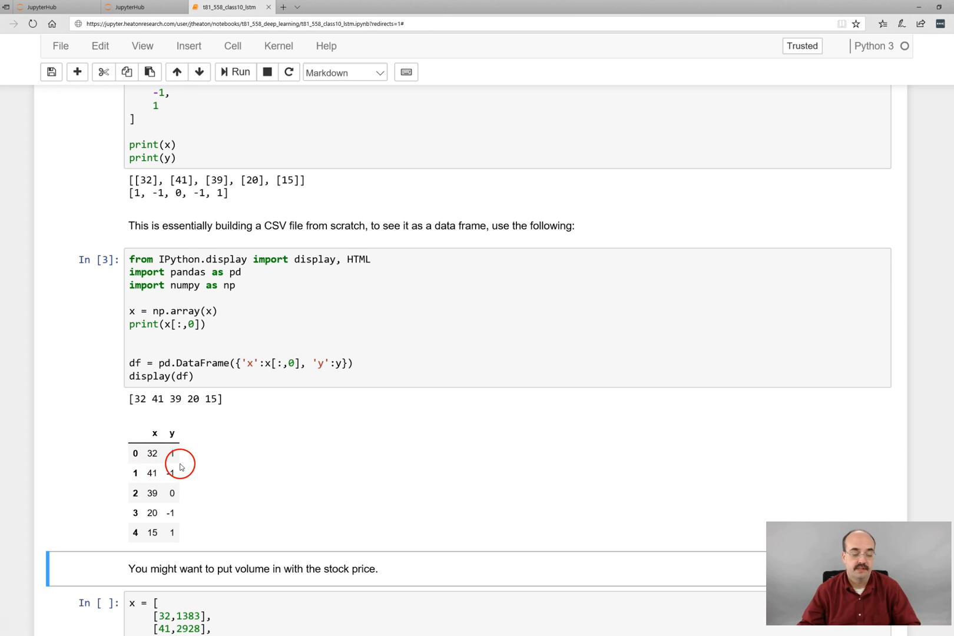
# Step: Run the price-and-volume cell so x prints as [price, volume] pairs with the y action labels
pyautogui.scroll(-3)
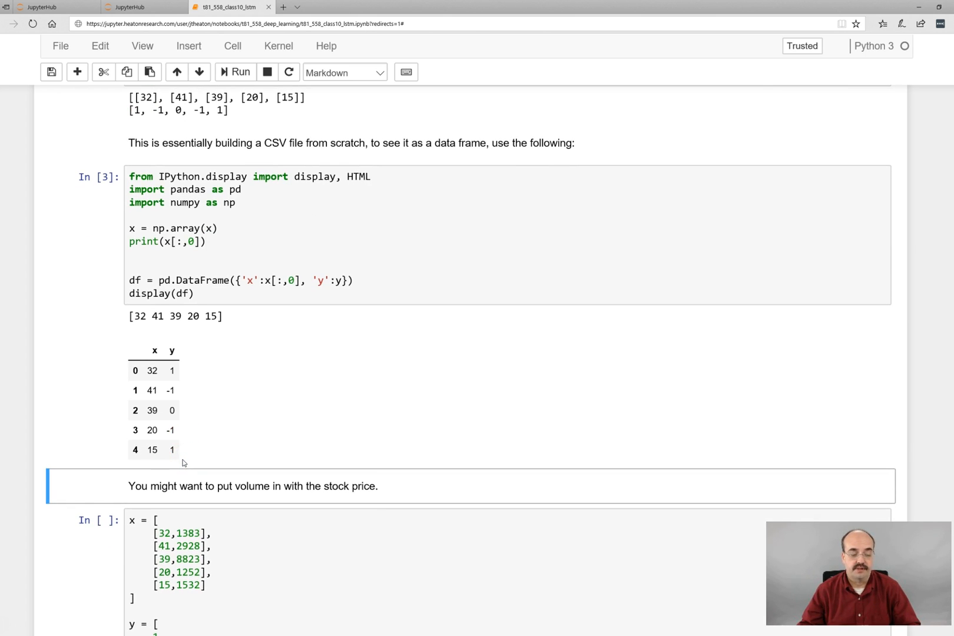
pyautogui.scroll(-3)
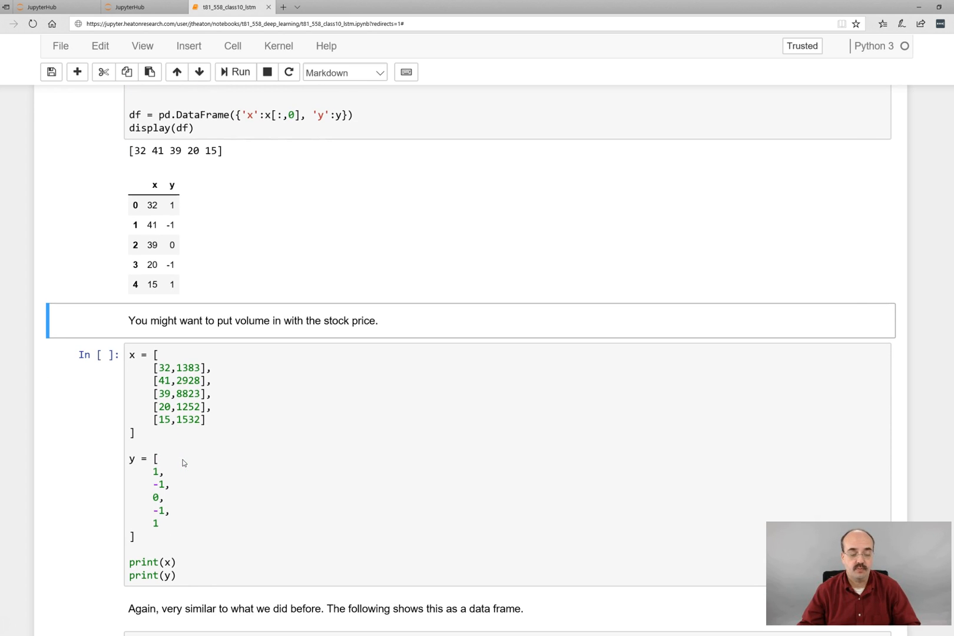
pyautogui.click(253, 371)
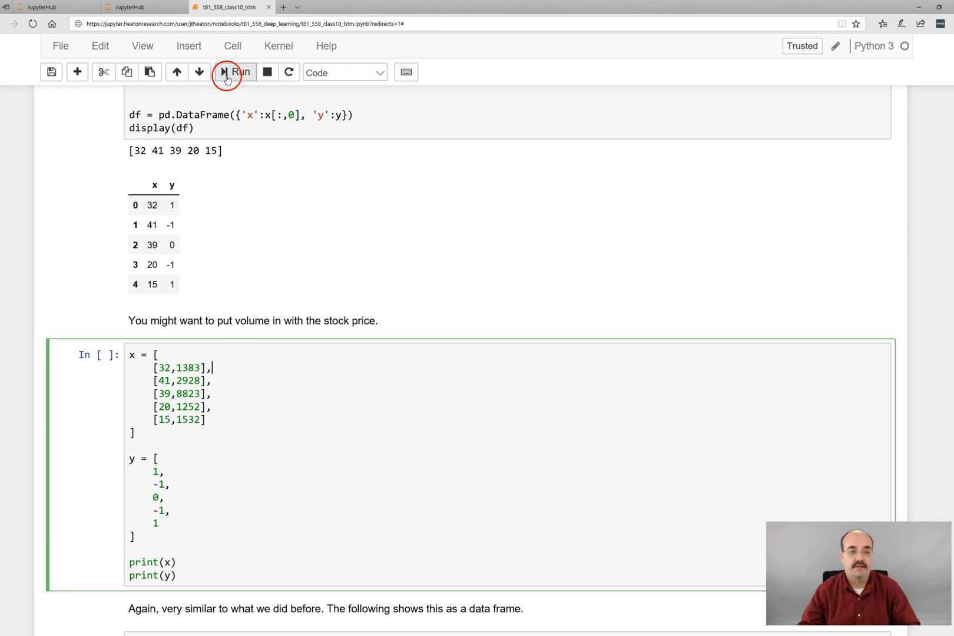
pyautogui.click(234, 72)
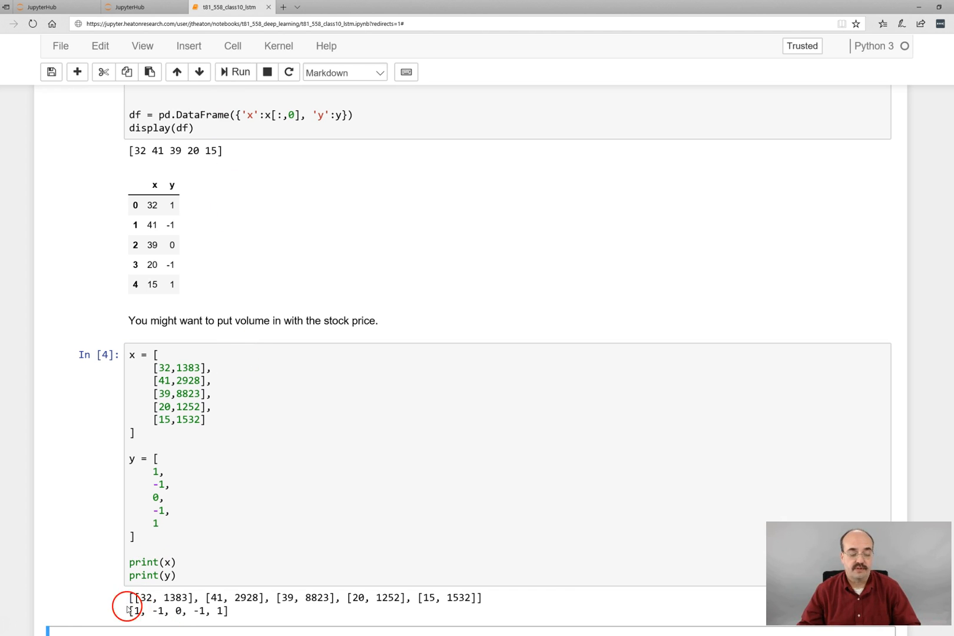
pyautogui.moveTo(256, 423)
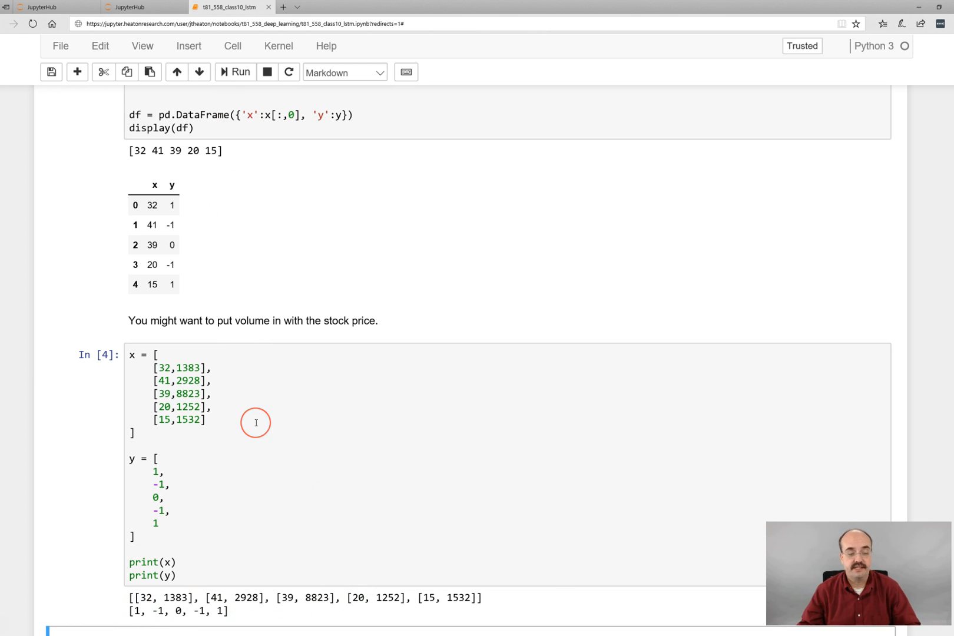
# Step: Run the pandas cell that builds the price, volume and y DataFrame and prints the price column
pyautogui.scroll(-3)
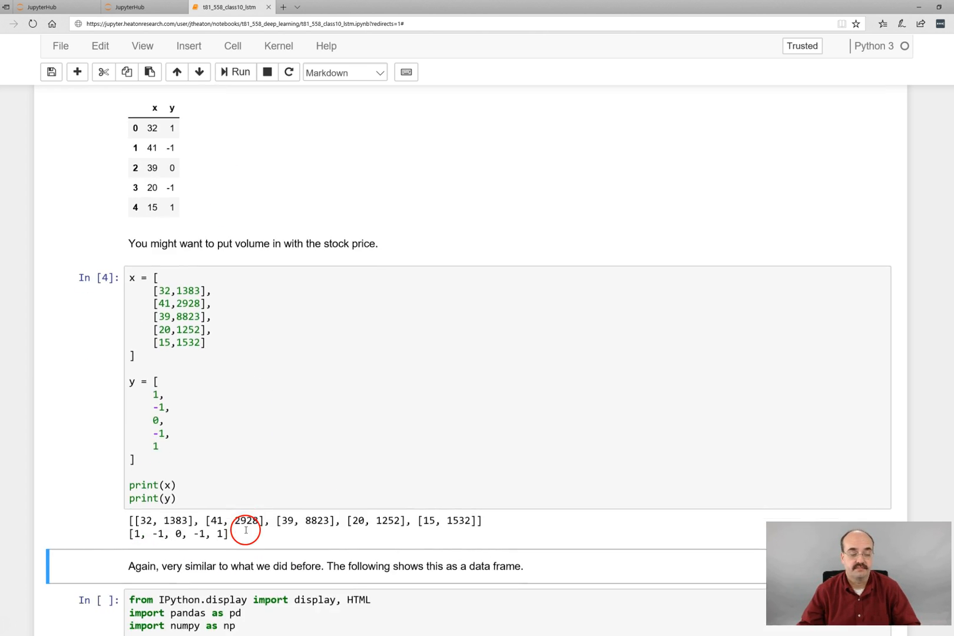
pyautogui.scroll(-3)
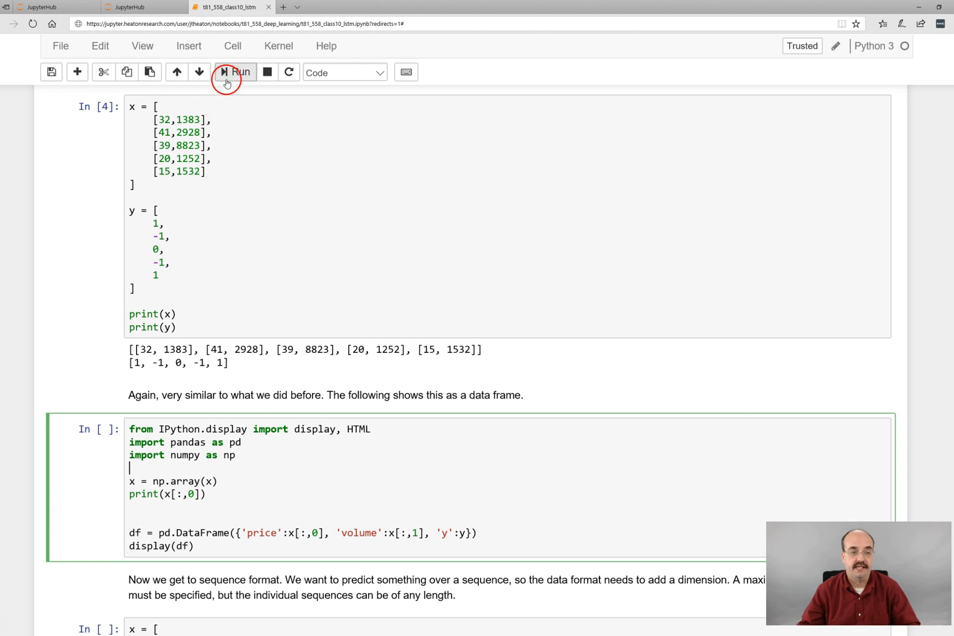
pyautogui.click(235, 72)
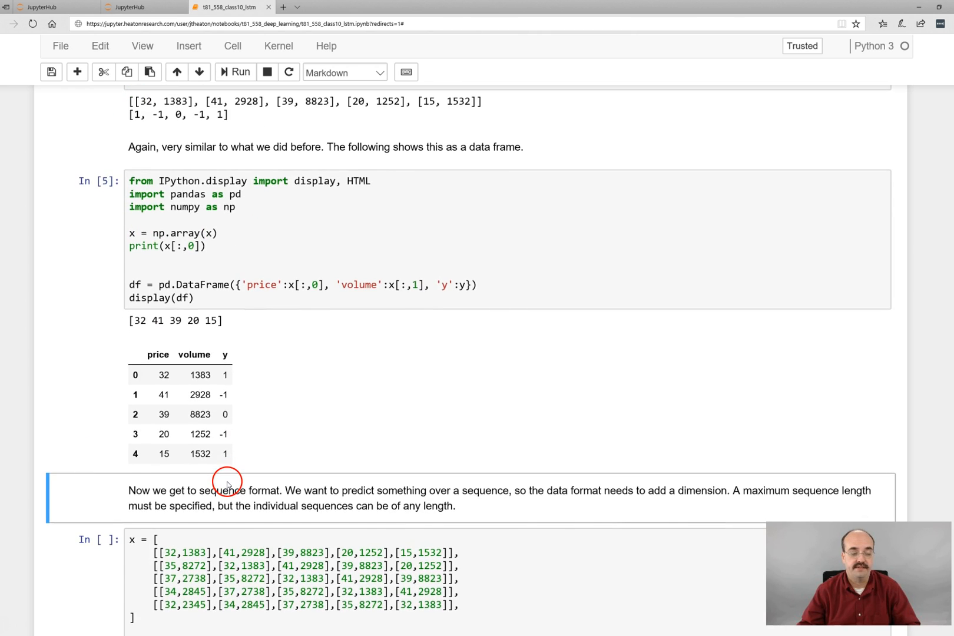
pyautogui.scroll(-3)
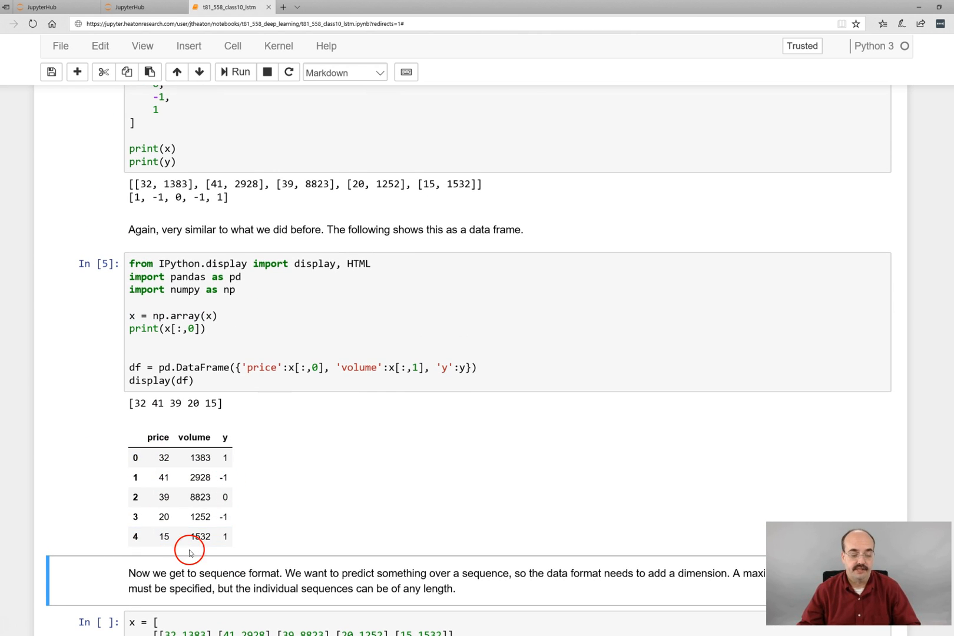
pyautogui.moveTo(161, 437)
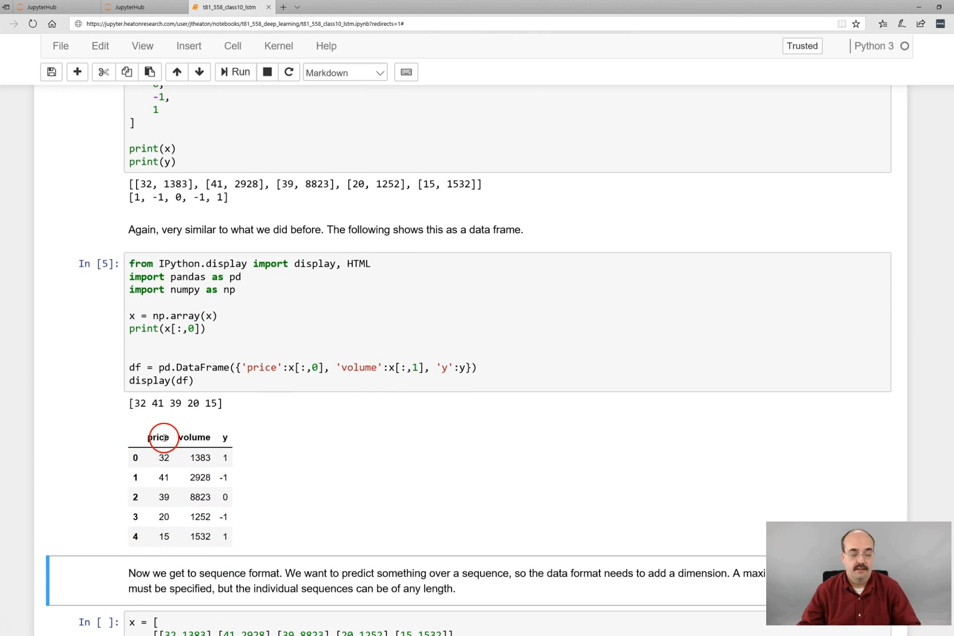
pyautogui.moveTo(186, 464)
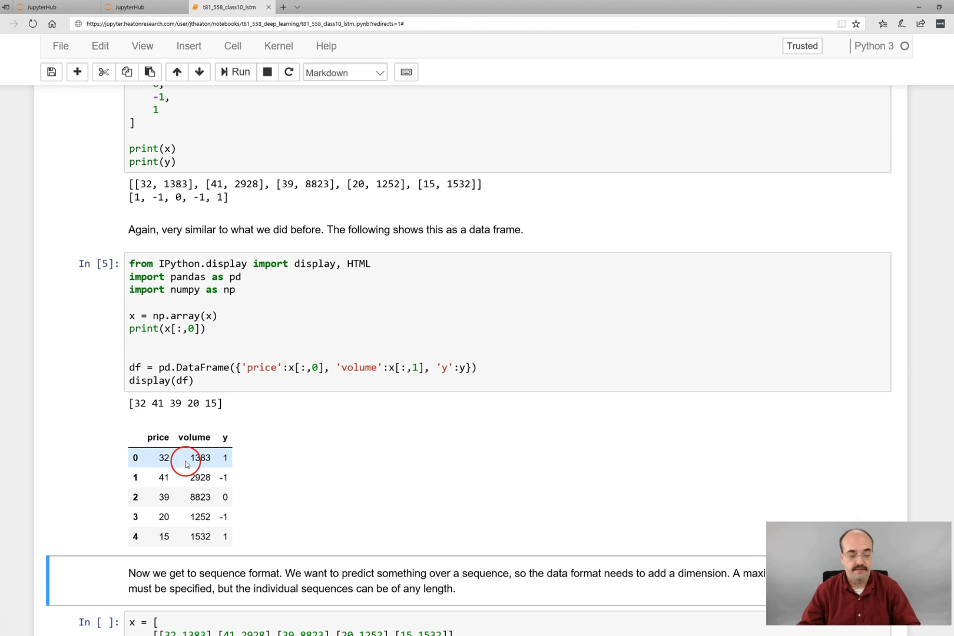
pyautogui.moveTo(191, 453)
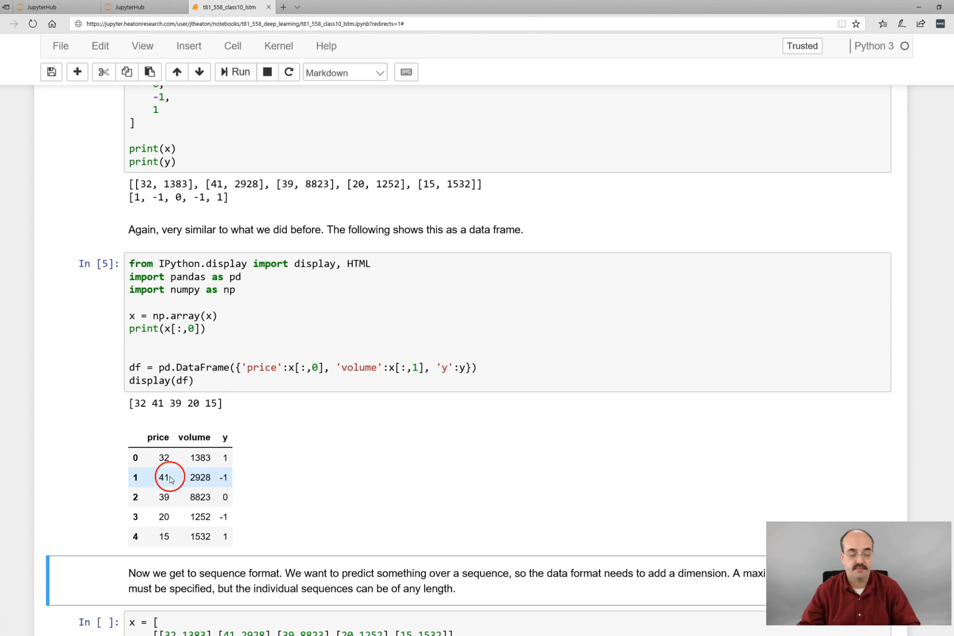
pyautogui.moveTo(222, 477)
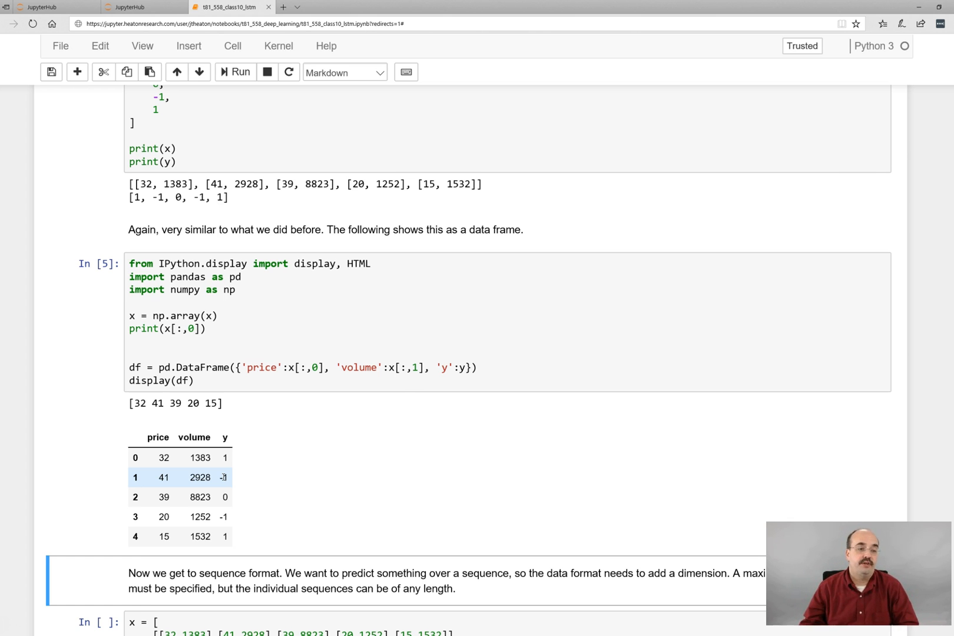
pyautogui.scroll(3)
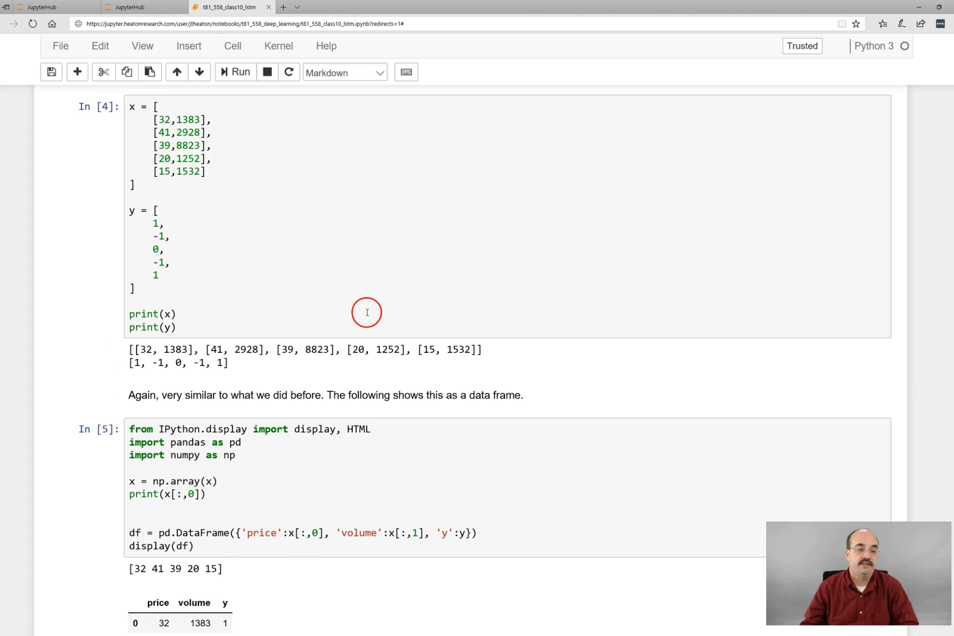
pyautogui.click(156, 106)
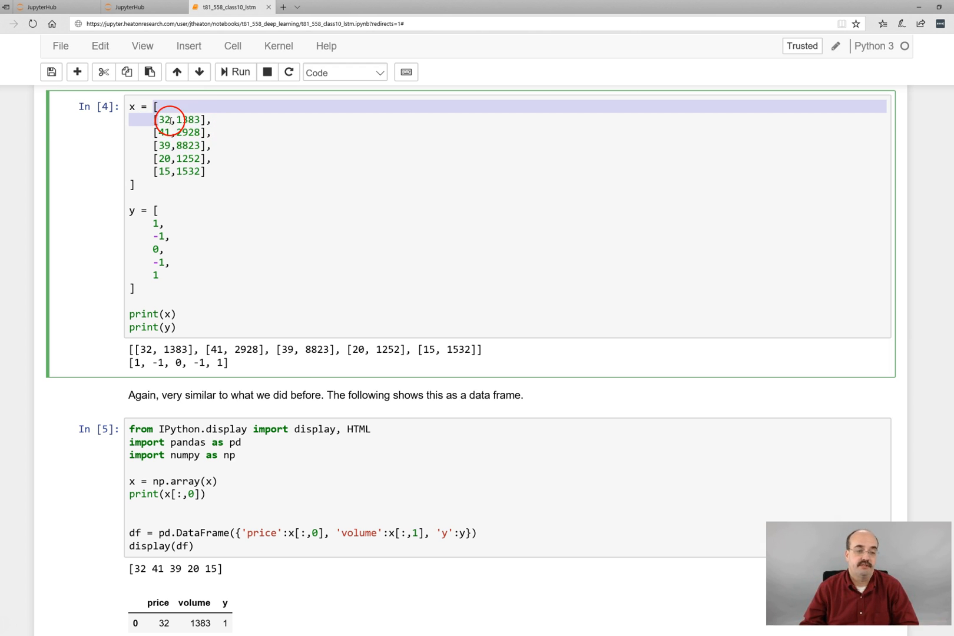
pyautogui.scroll(-3)
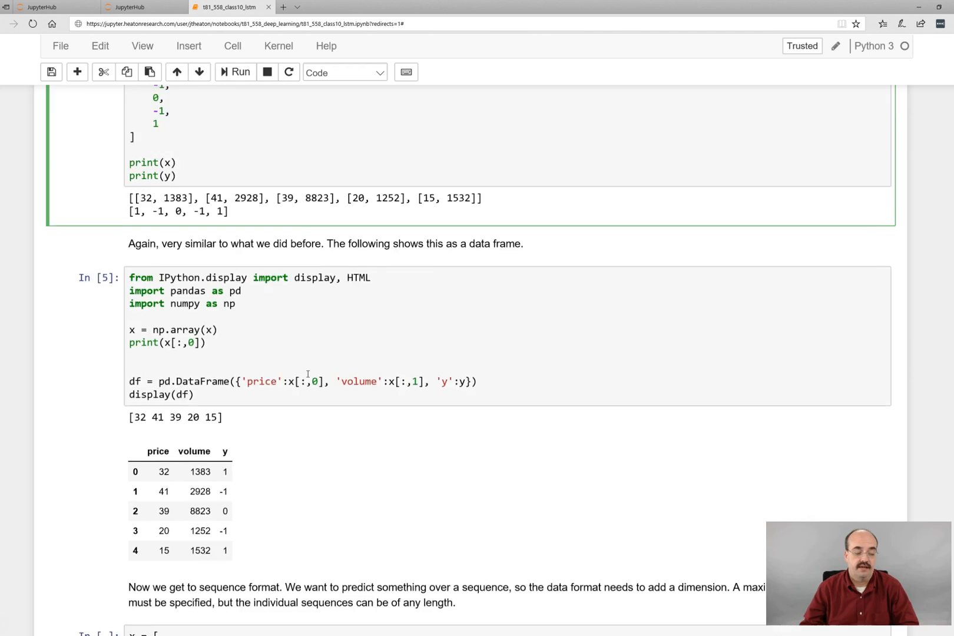
# Step: Scroll down to the sequence-format cell holding the five-step price-volume sequences
pyautogui.scroll(-3)
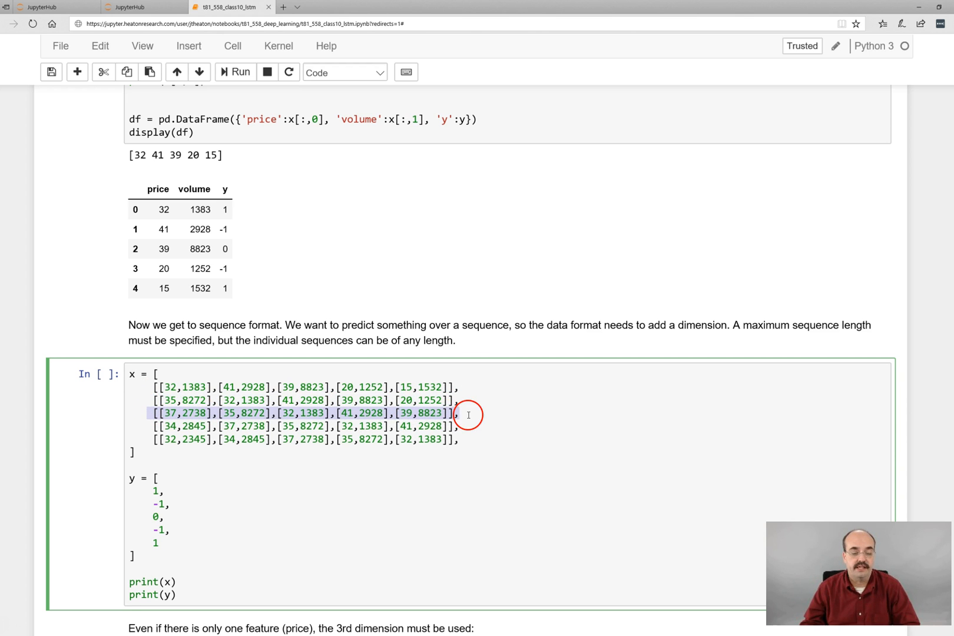
pyautogui.moveTo(179, 440)
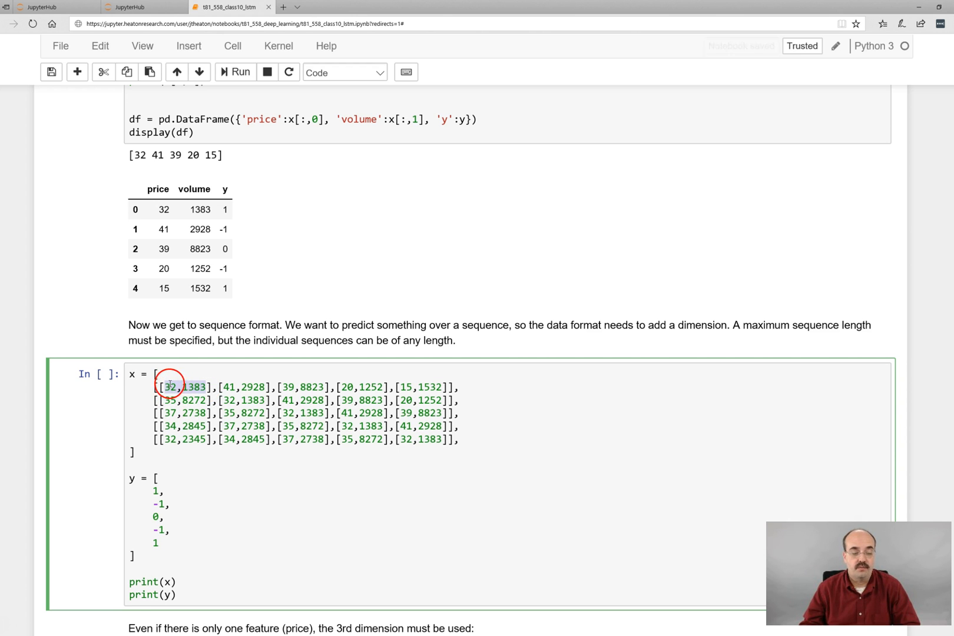
pyautogui.moveTo(226, 389)
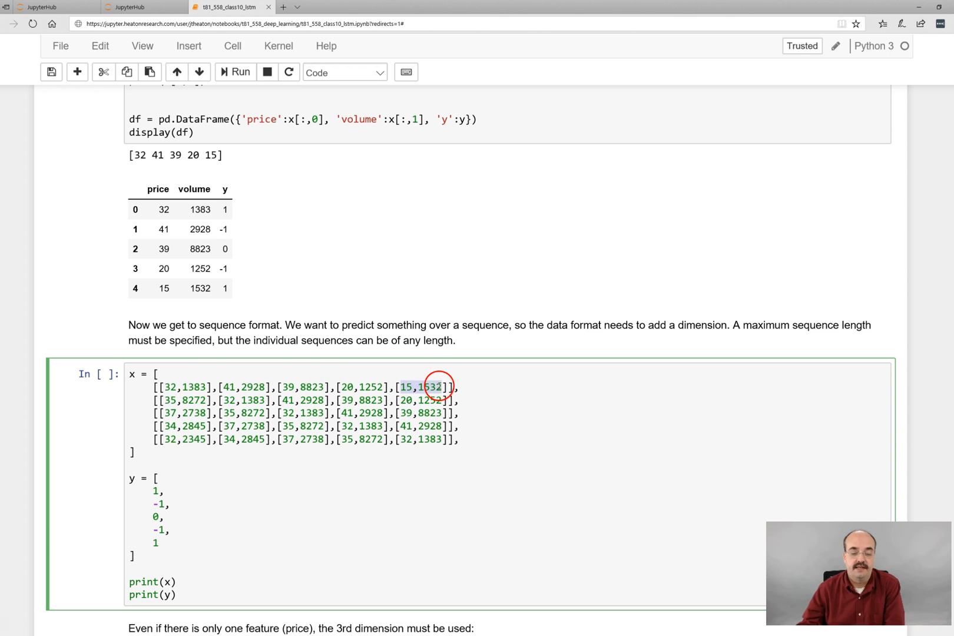
pyautogui.moveTo(559, 442)
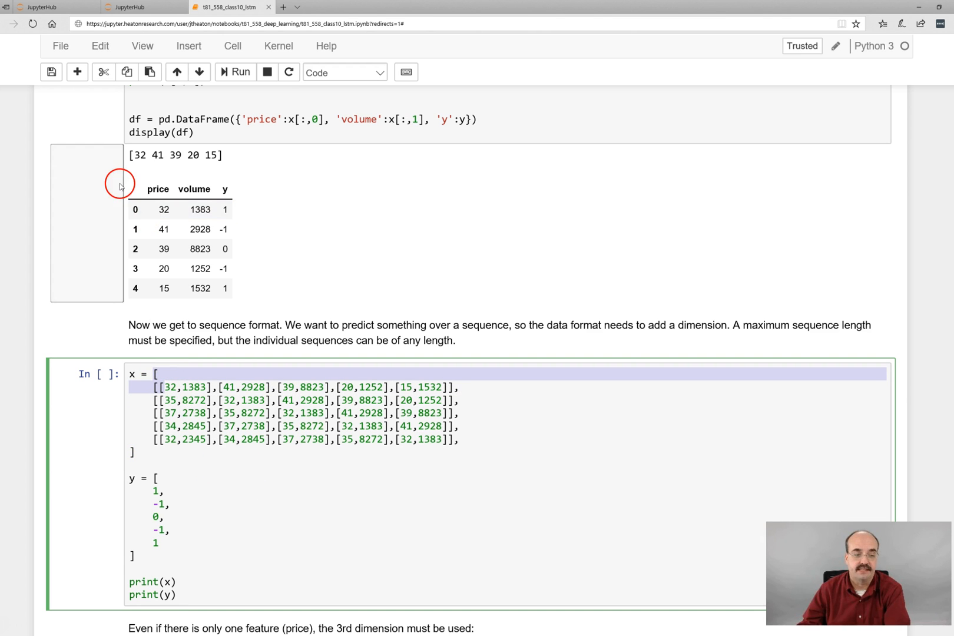
pyautogui.moveTo(229, 323)
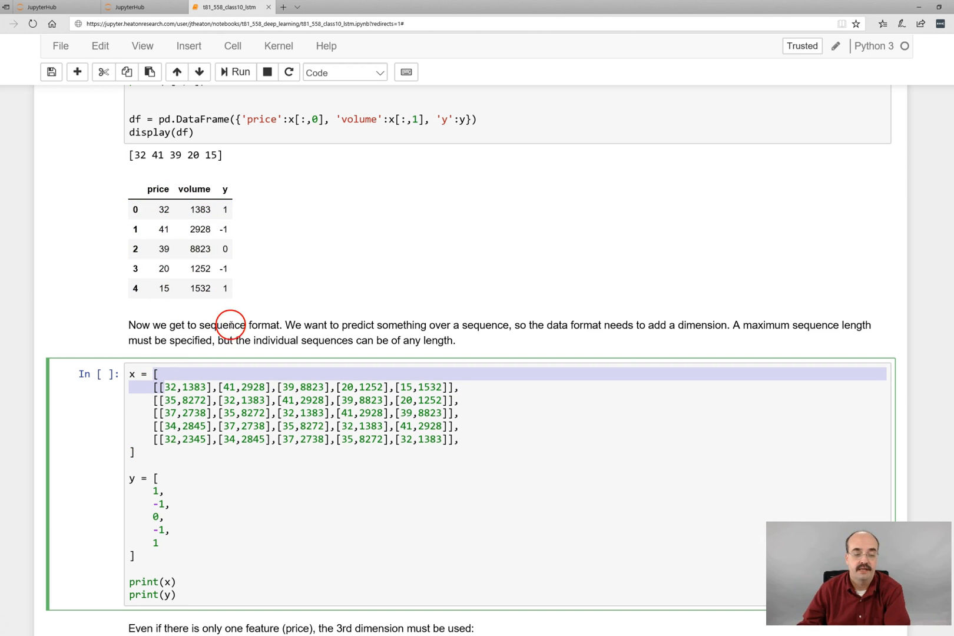
pyautogui.moveTo(233, 321)
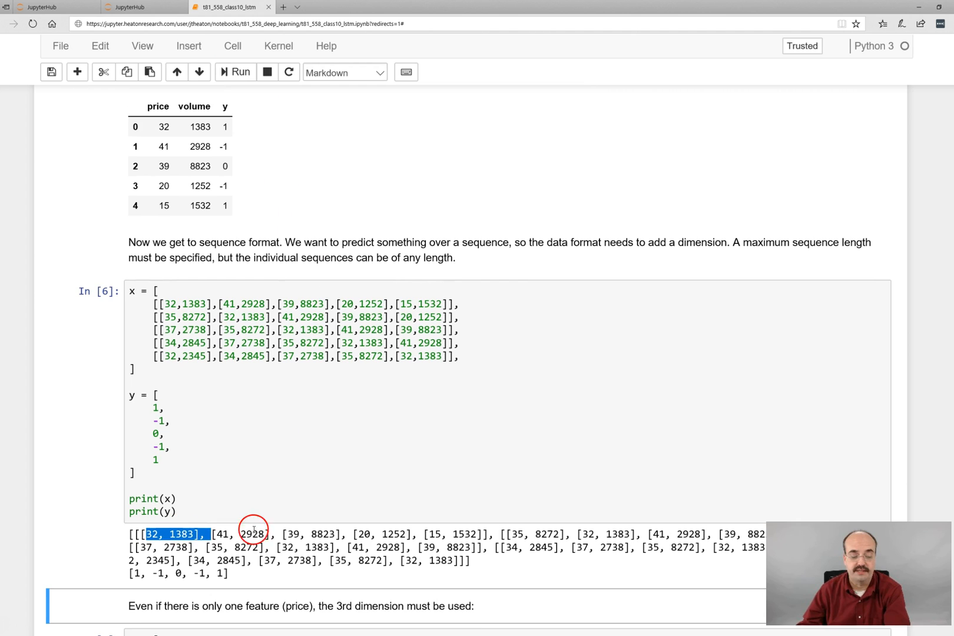
pyautogui.scroll(-3)
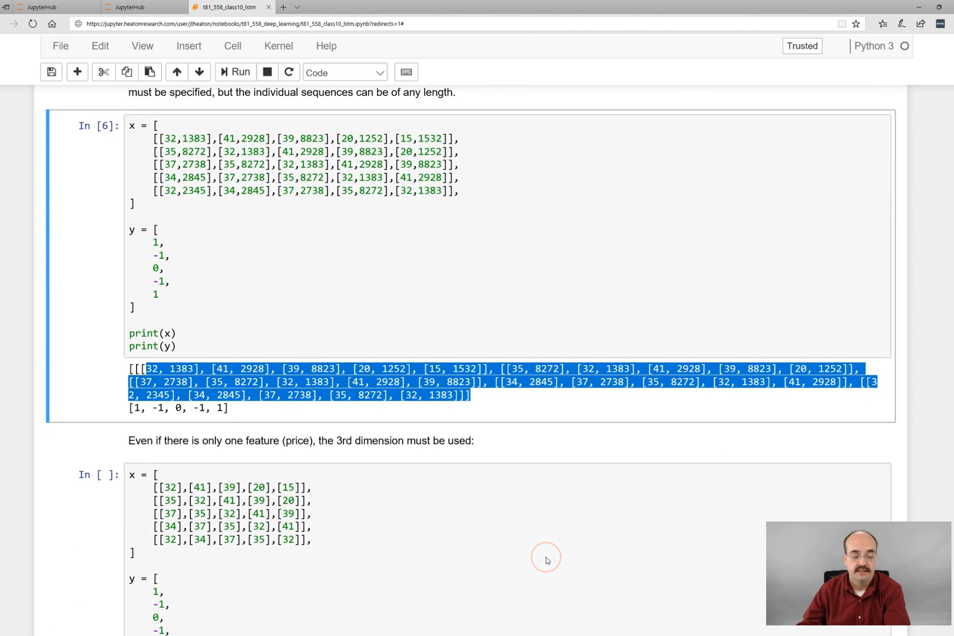
pyautogui.scroll(-3)
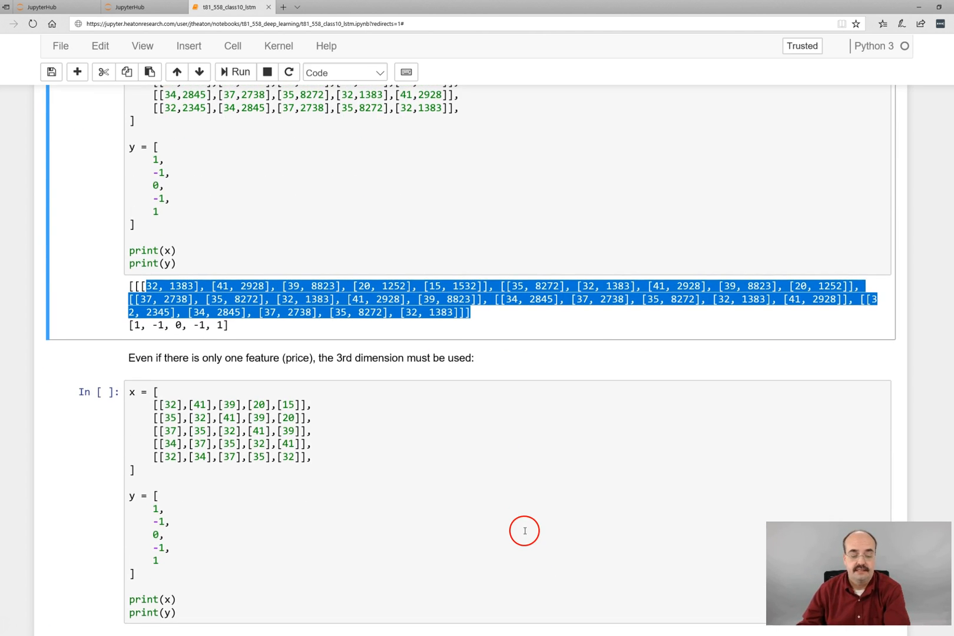
pyautogui.scroll(3)
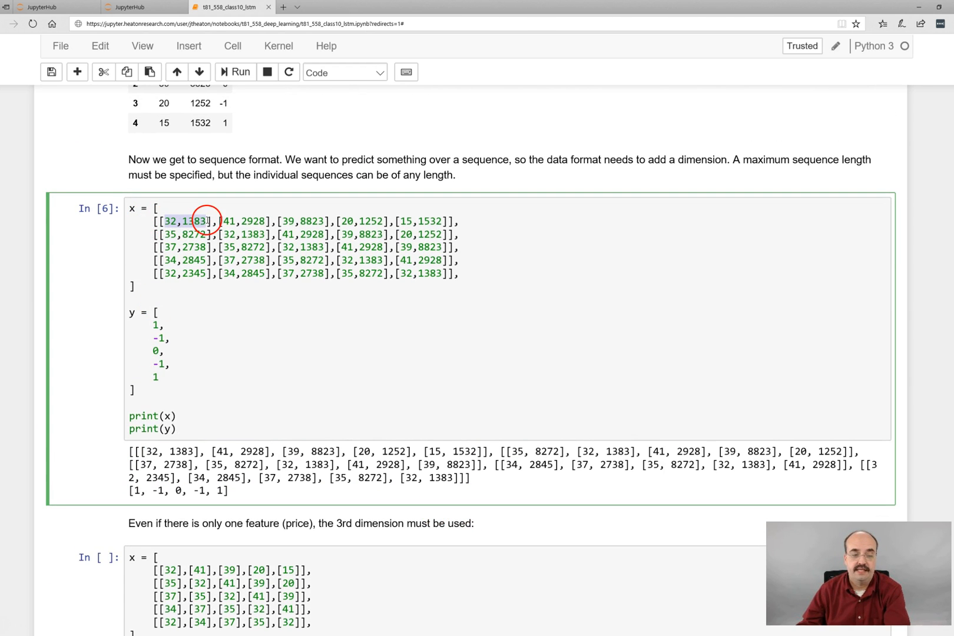
pyautogui.scroll(-3)
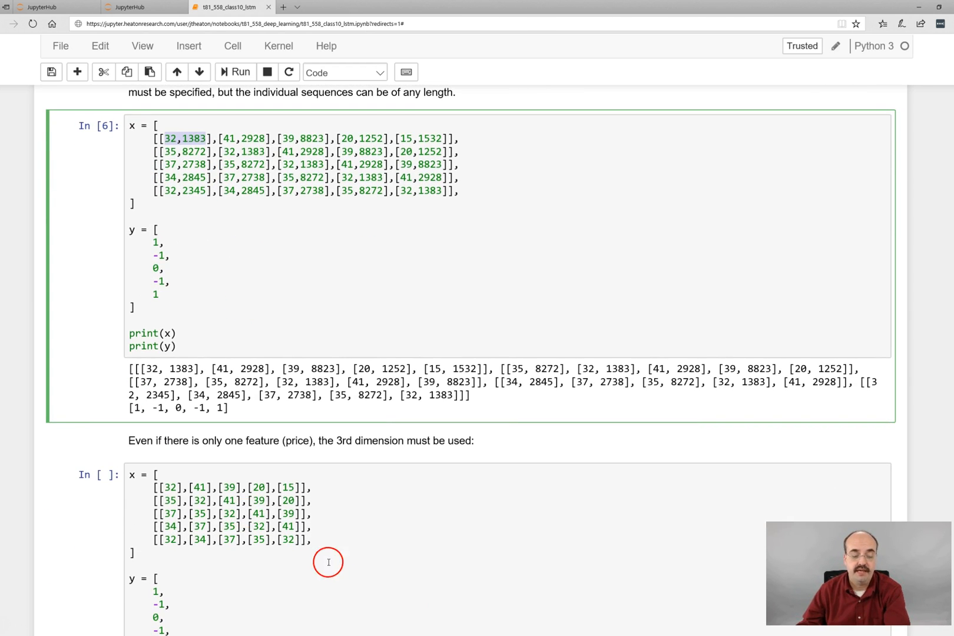